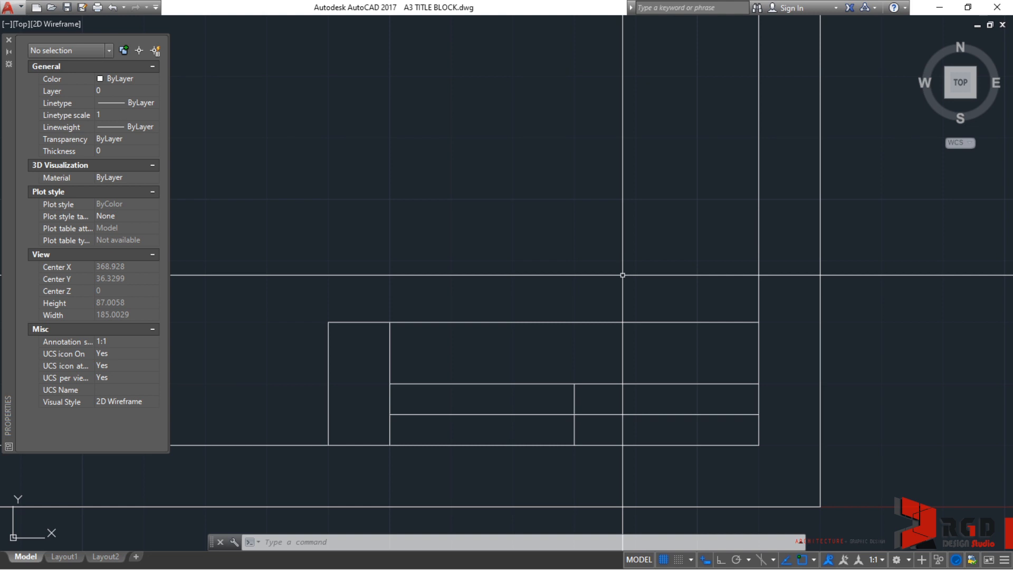
Start MTEXT with T and place the text box over the title block's upper row
text(T)
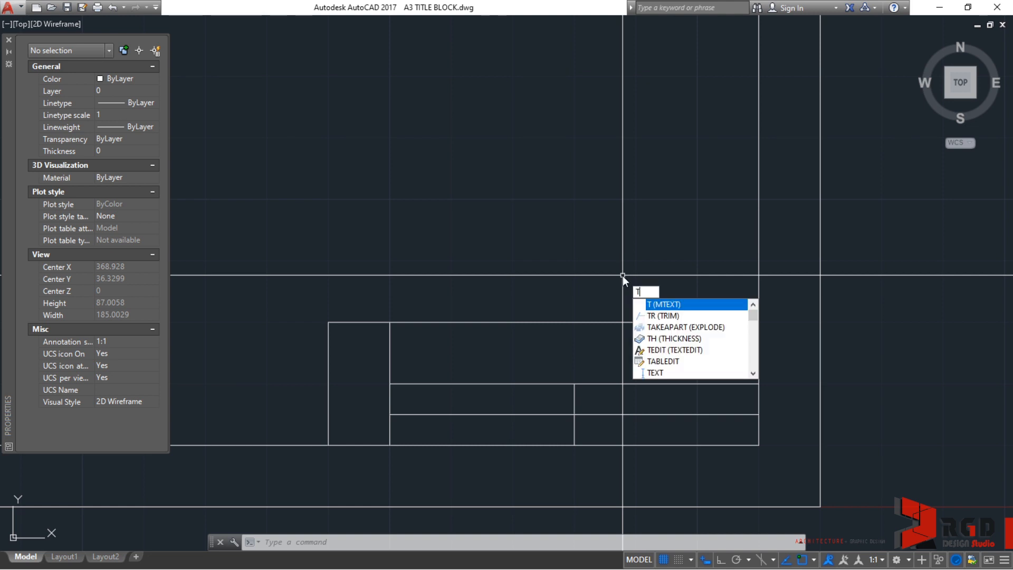
click(660, 304)
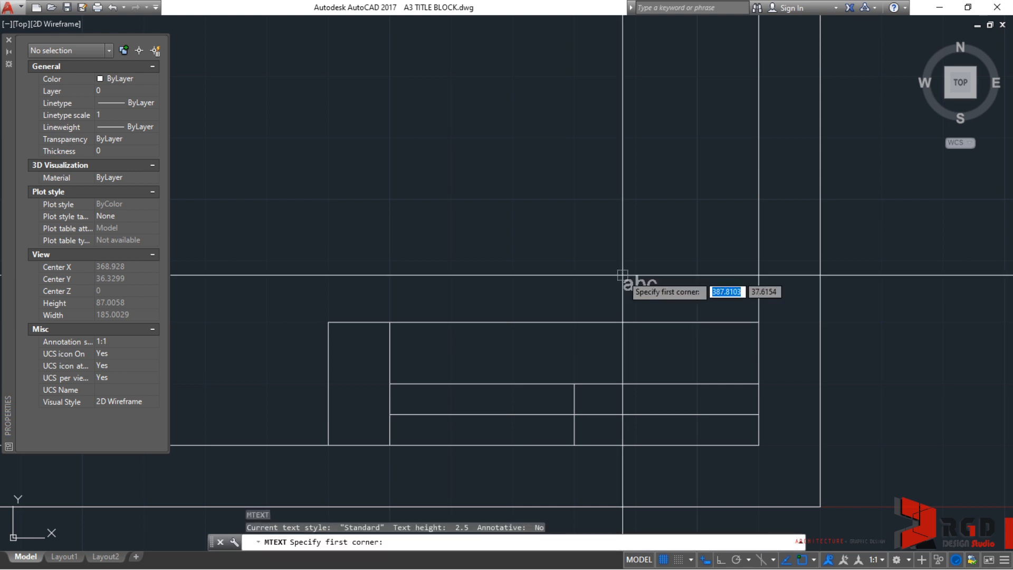
mouse_move(543, 354)
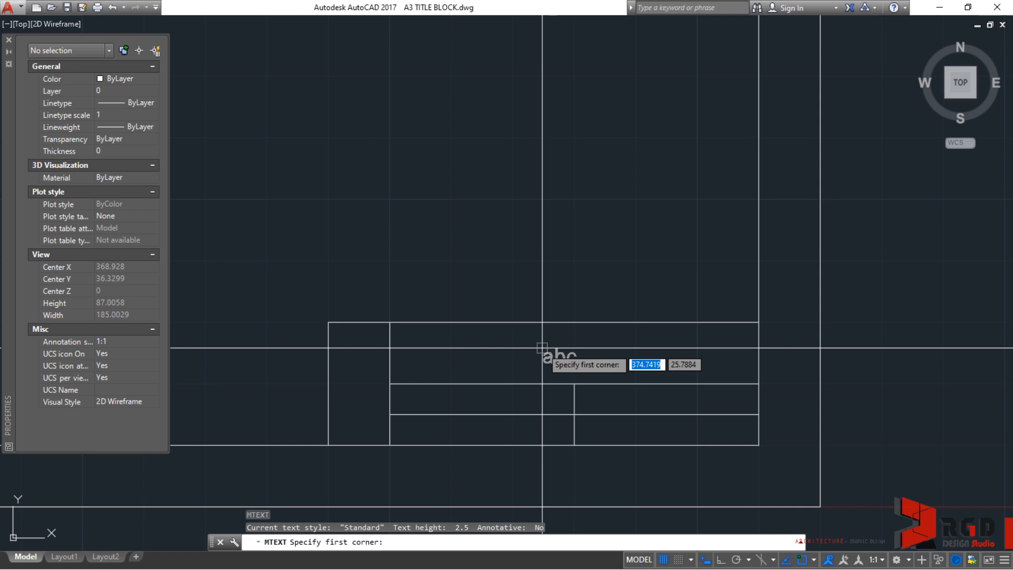
click(543, 352)
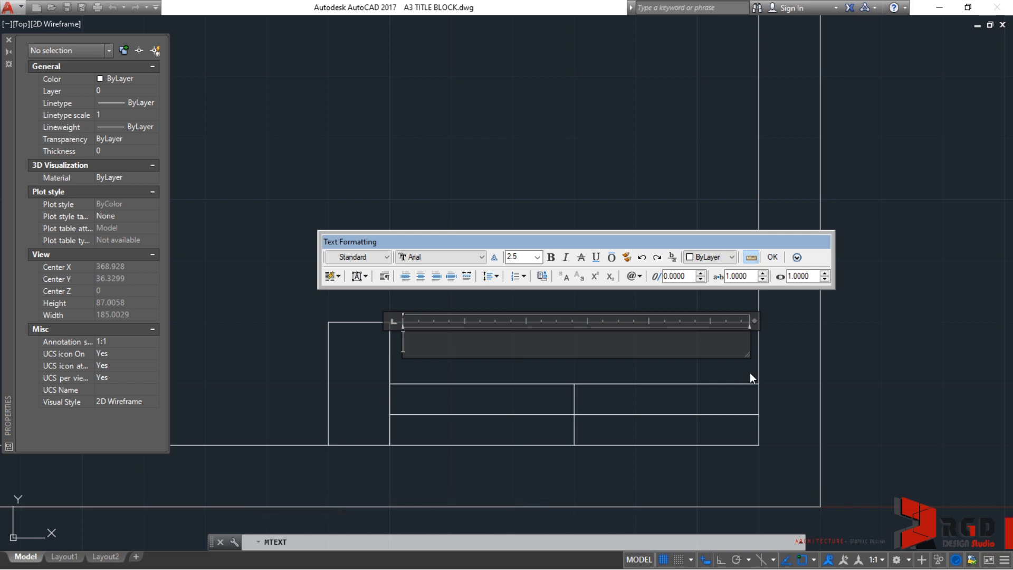
mouse_move(588, 335)
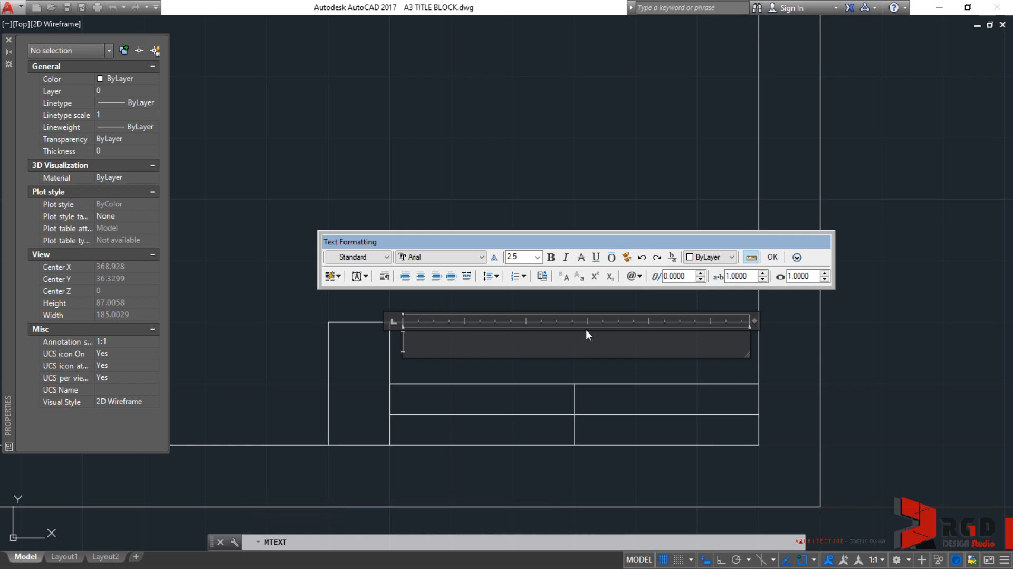
mouse_move(845, 270)
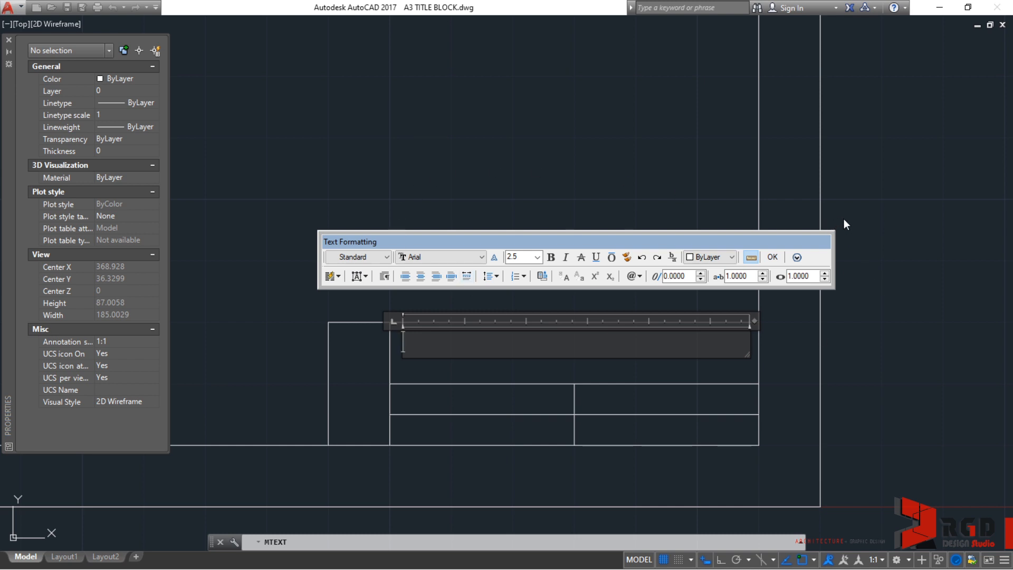
mouse_move(565, 56)
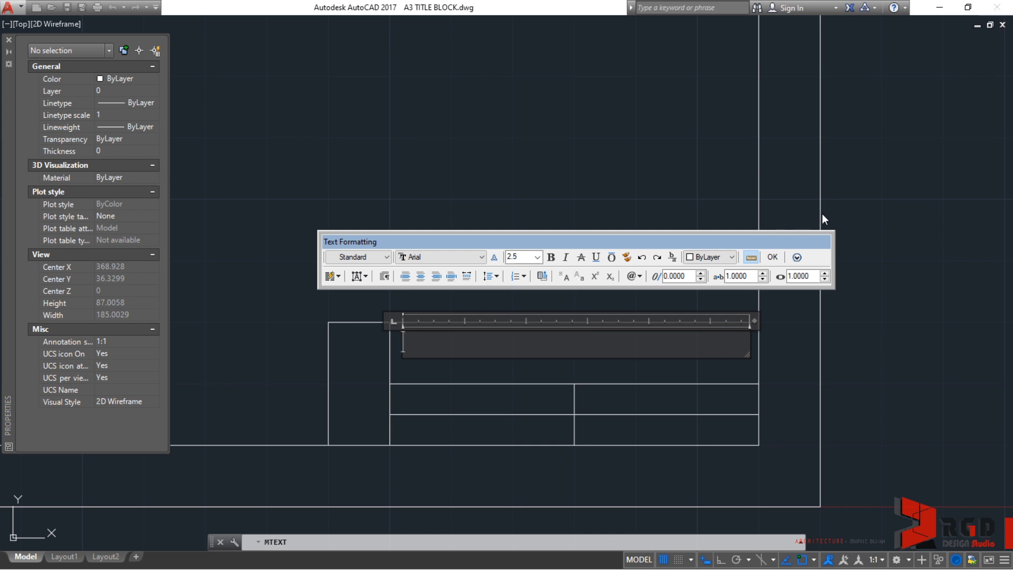
mouse_move(582, 228)
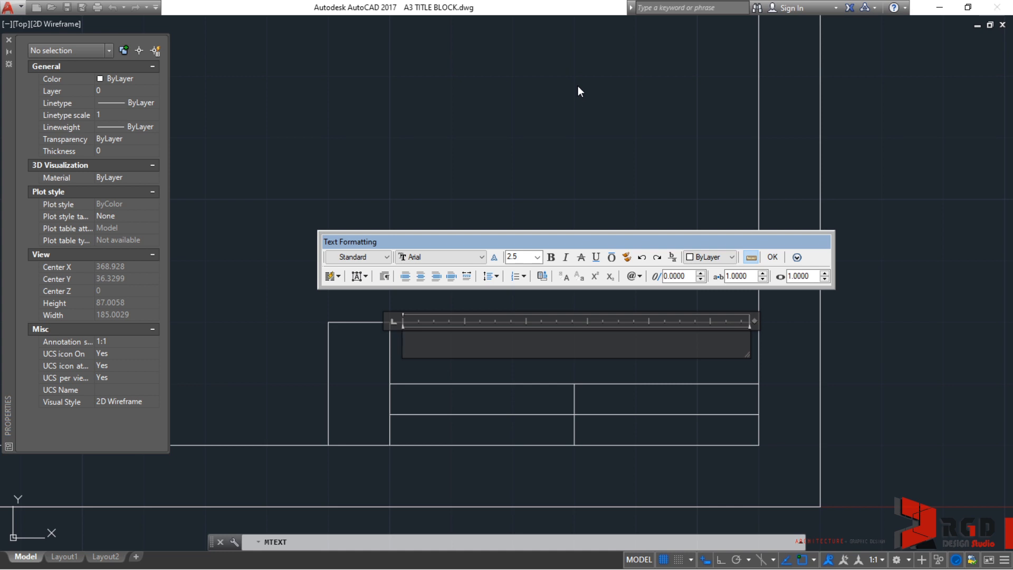
mouse_move(545, 233)
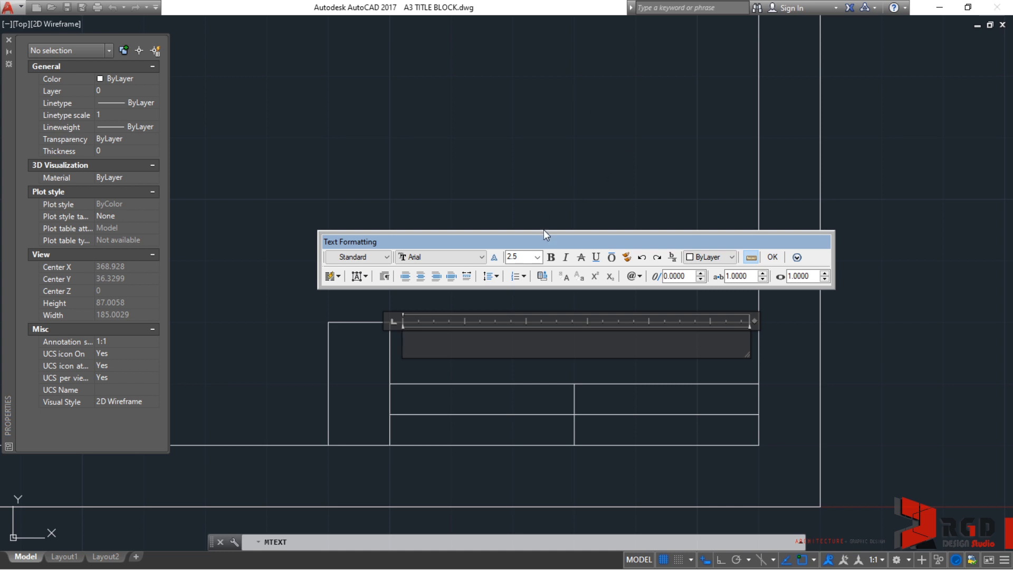
mouse_move(550, 48)
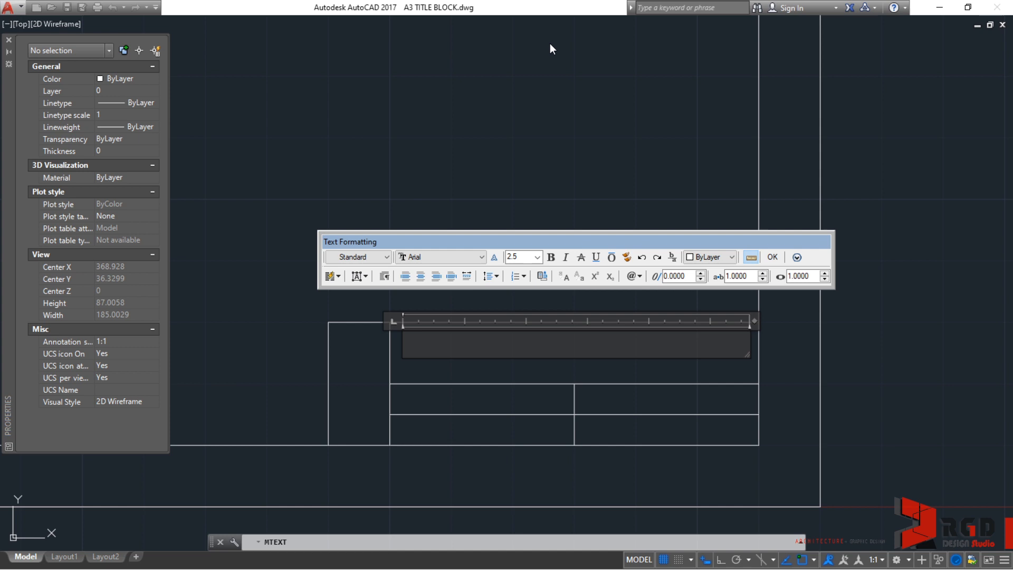
mouse_move(382, 245)
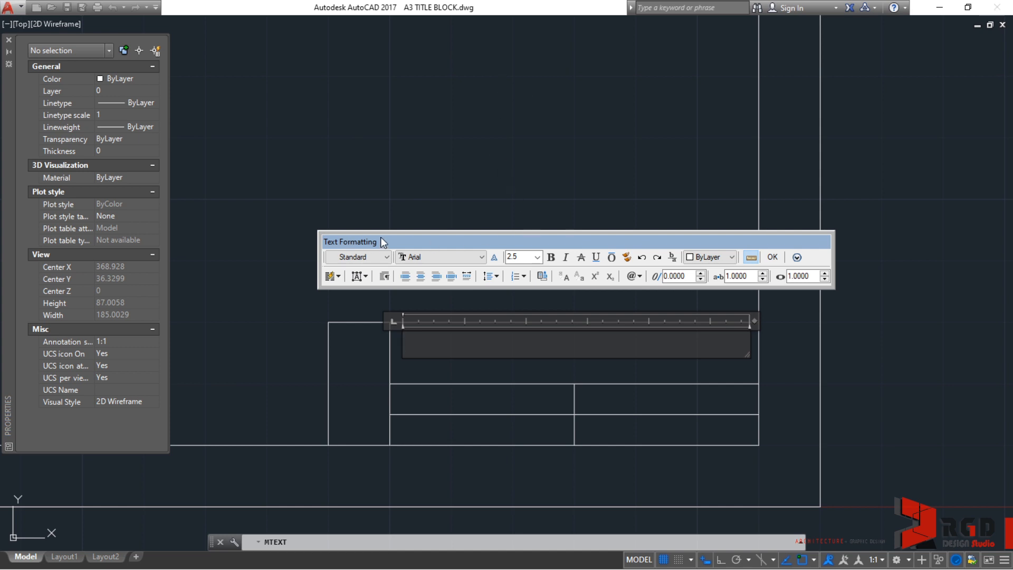
mouse_move(535, 302)
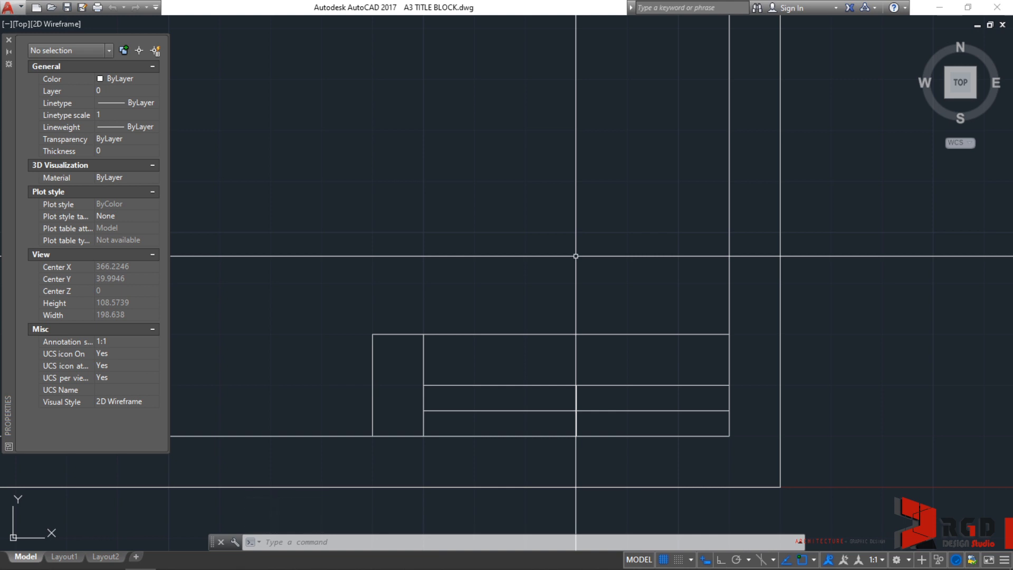
Leave Clean Screen with Ctrl+0 and restore the ribbon via the RIBBON command
key(ctrl+0)
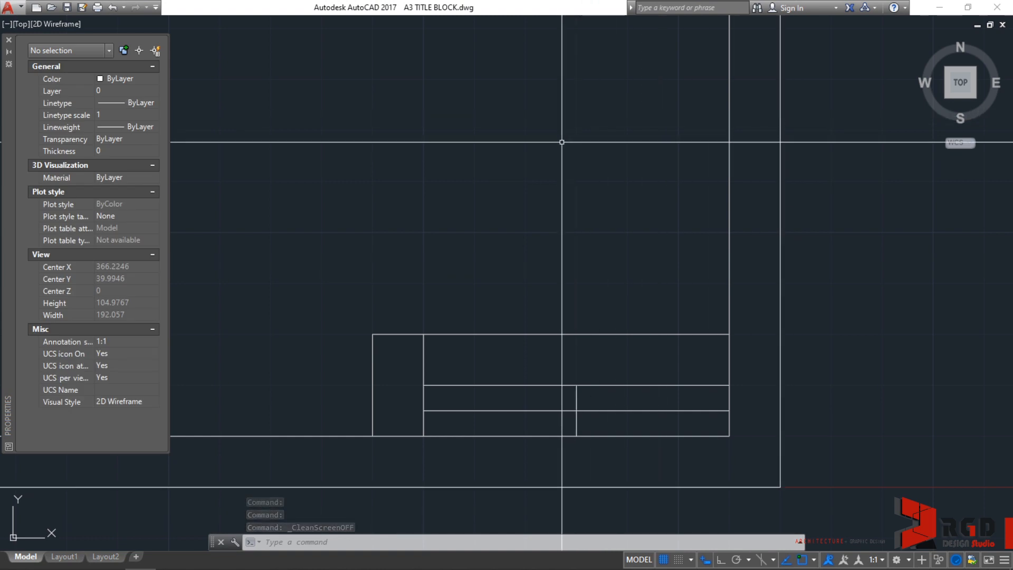
text(RIBBON)
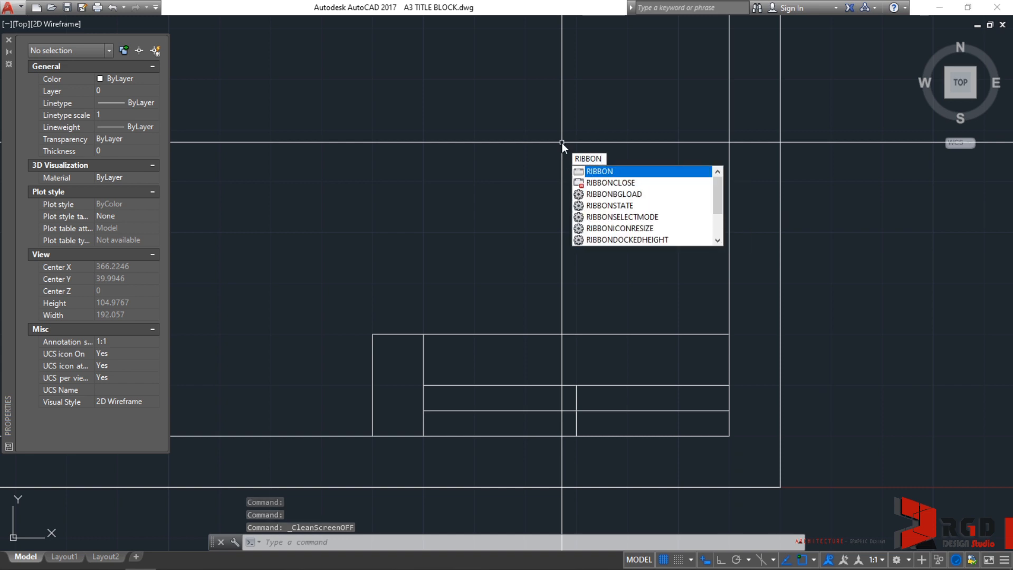
click(601, 171)
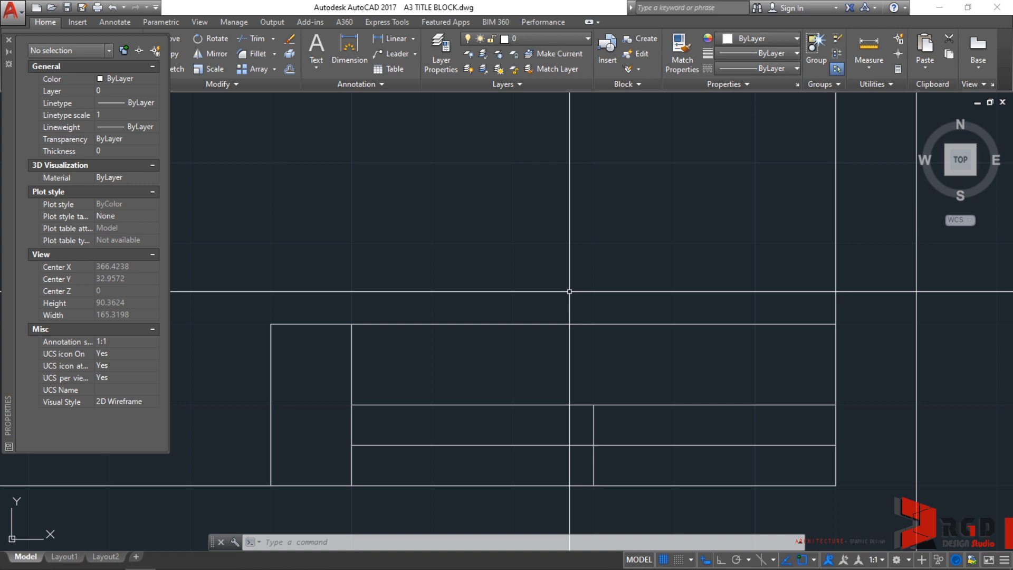
Fill the upper-row text box with the name DELA CRUZ, JUAN T
click(315, 50)
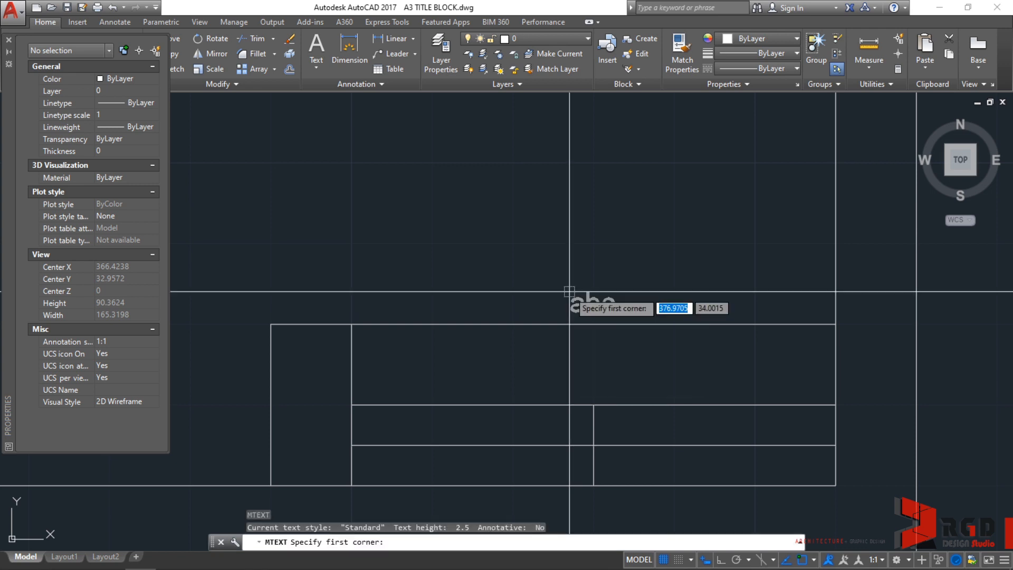
mouse_move(375, 334)
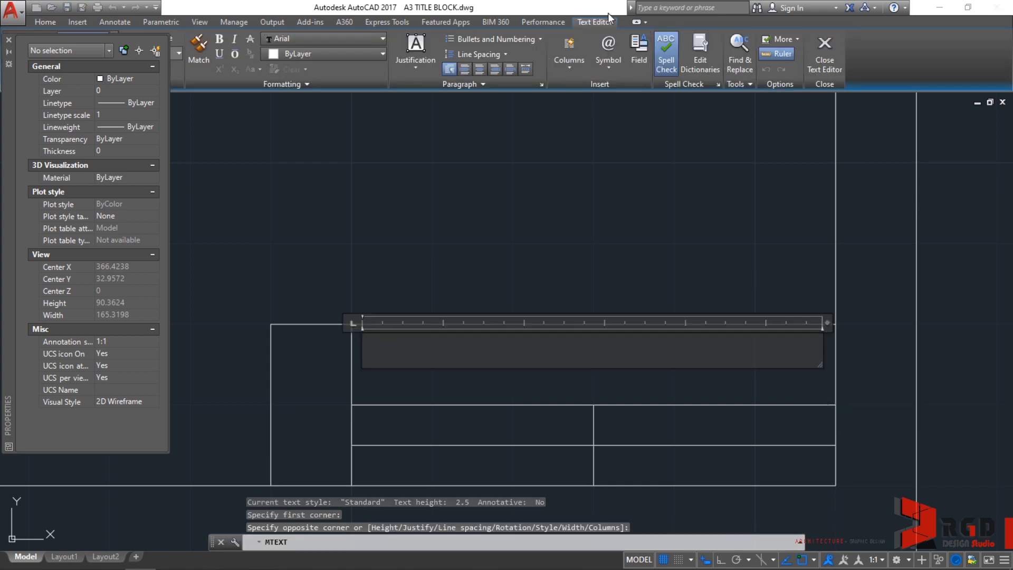
mouse_move(614, 9)
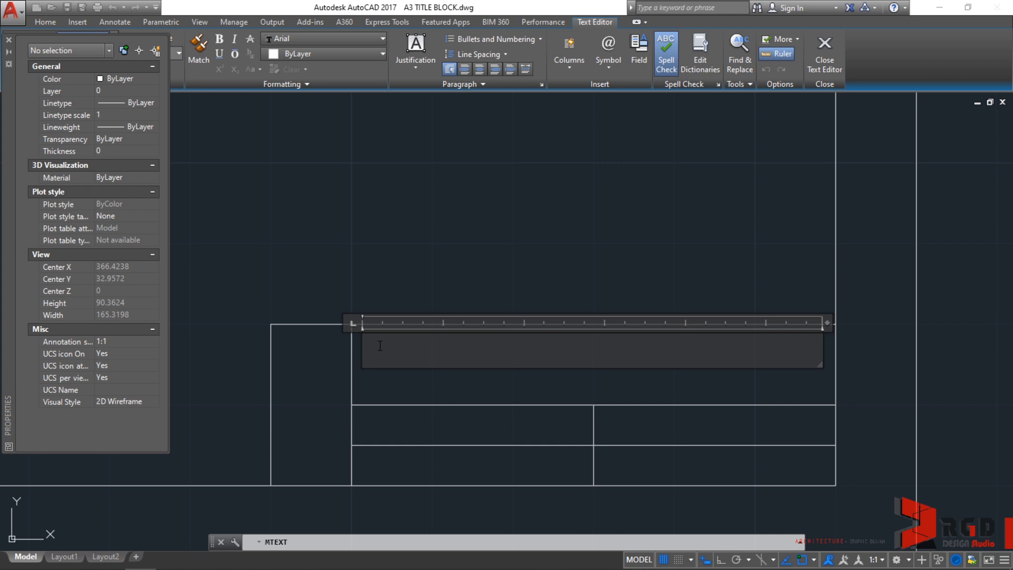
text(DELA)
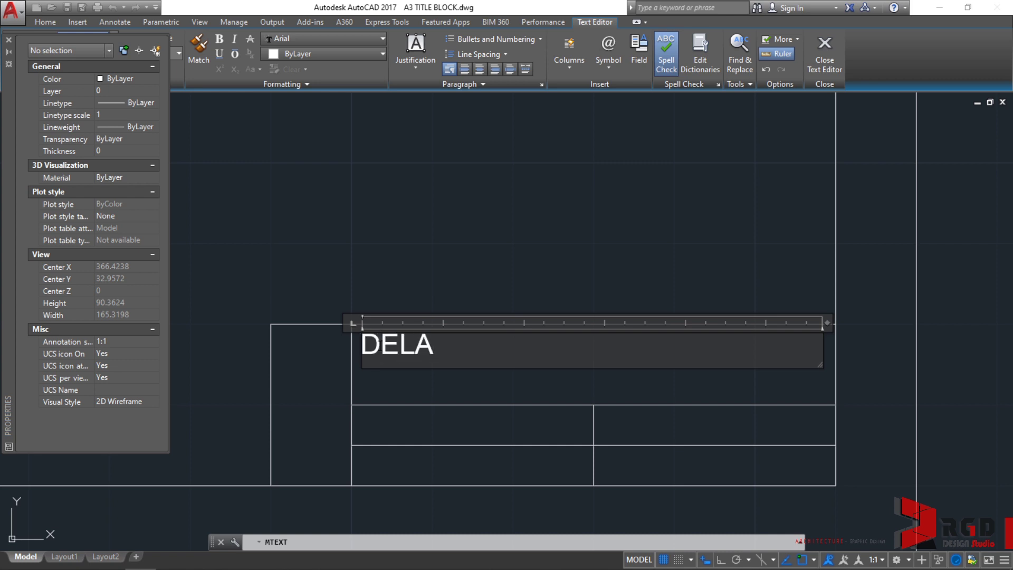
text(CRUZ,)
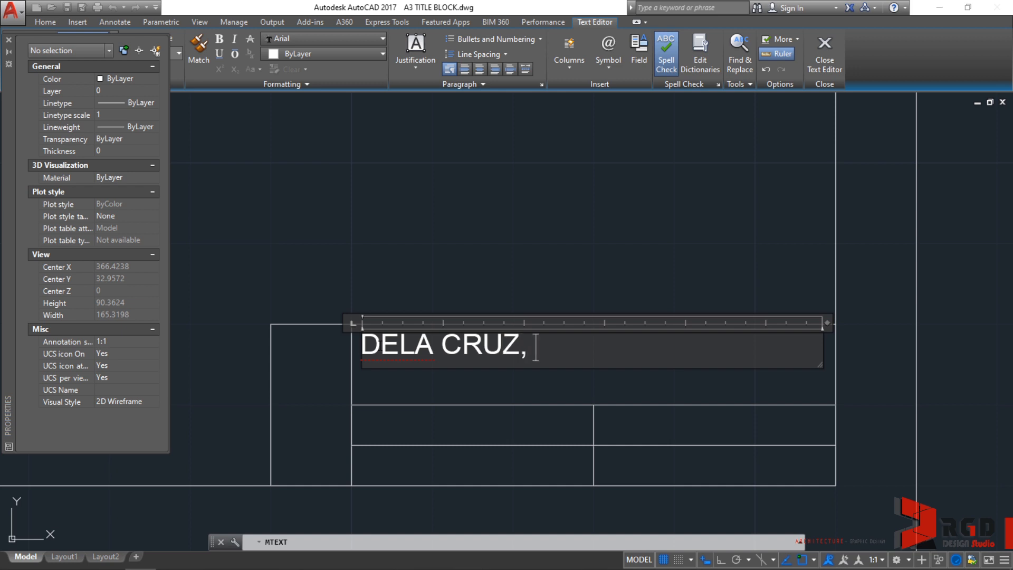
text(JUAN T)
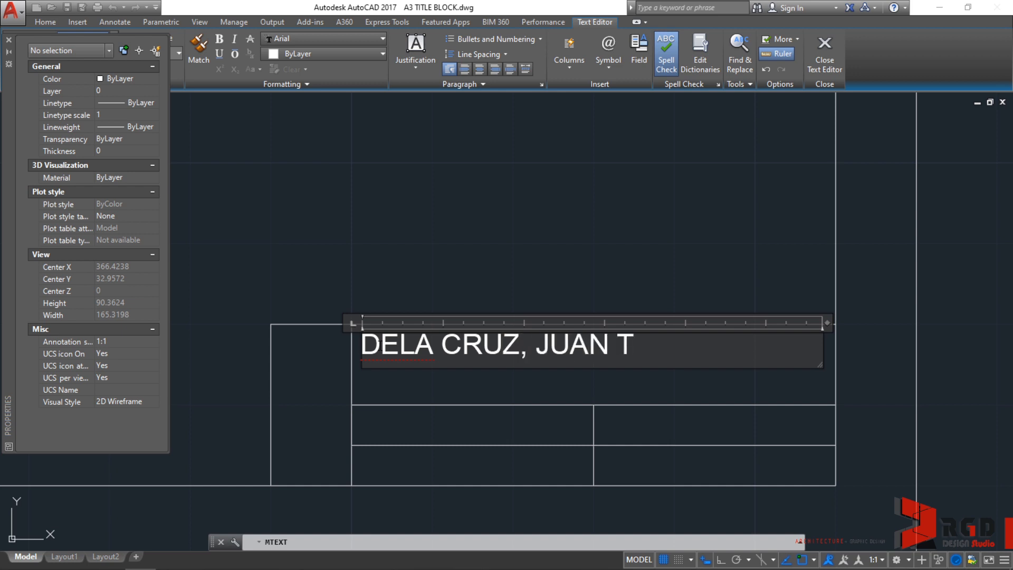
text(.)
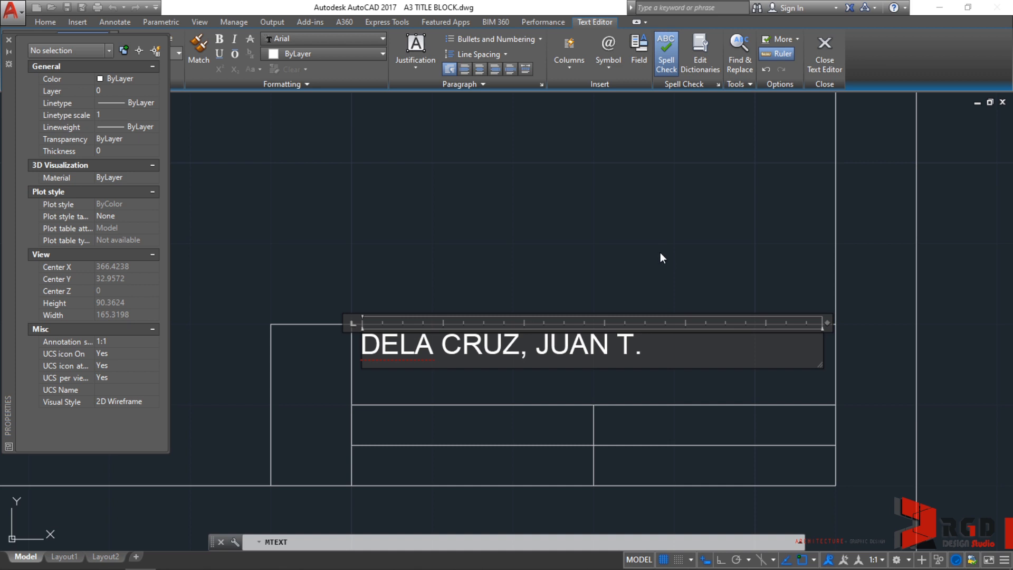
mouse_move(768, 187)
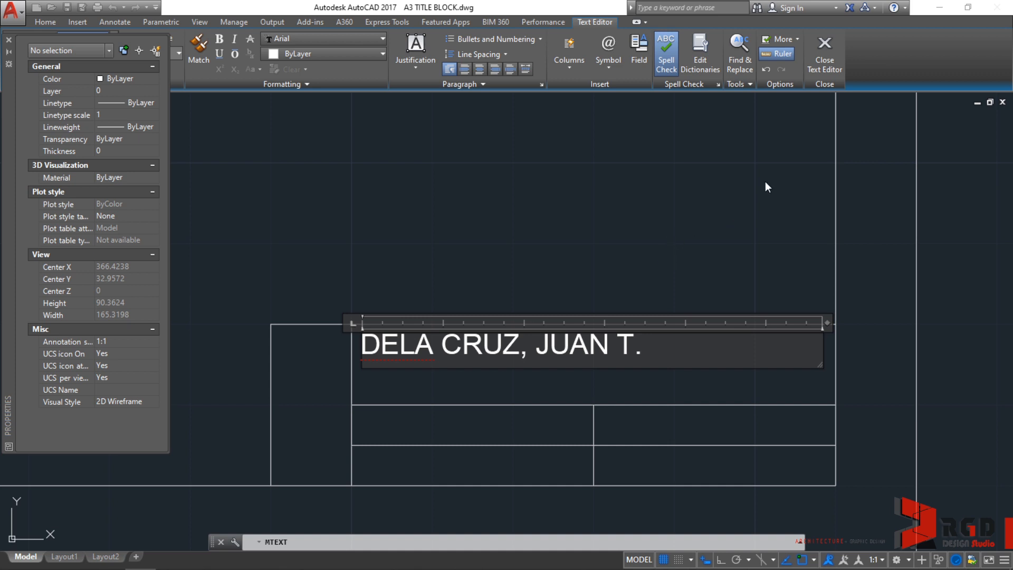
mouse_move(825, 43)
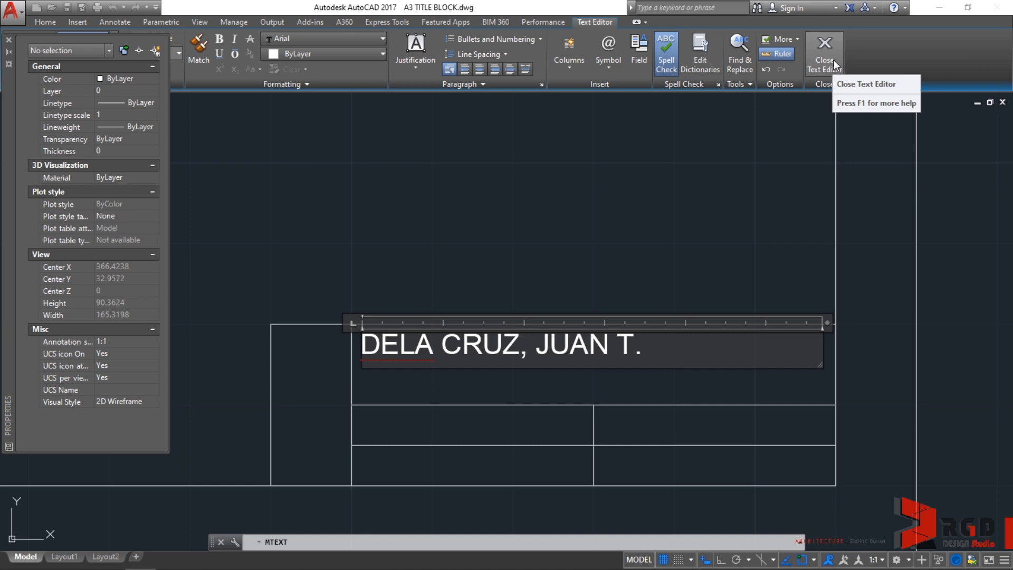
mouse_move(641, 202)
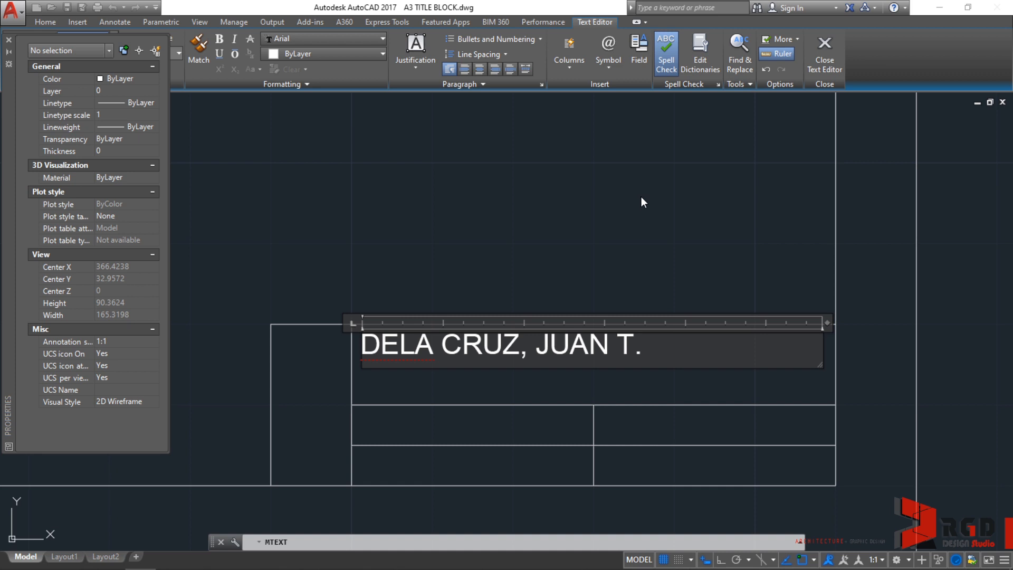
mouse_move(701, 232)
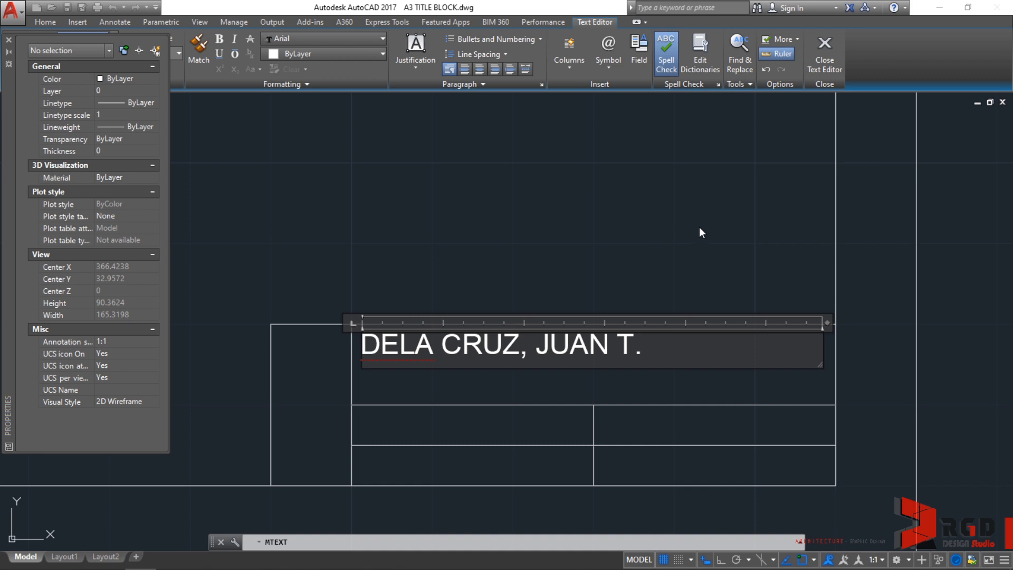
mouse_move(610, 201)
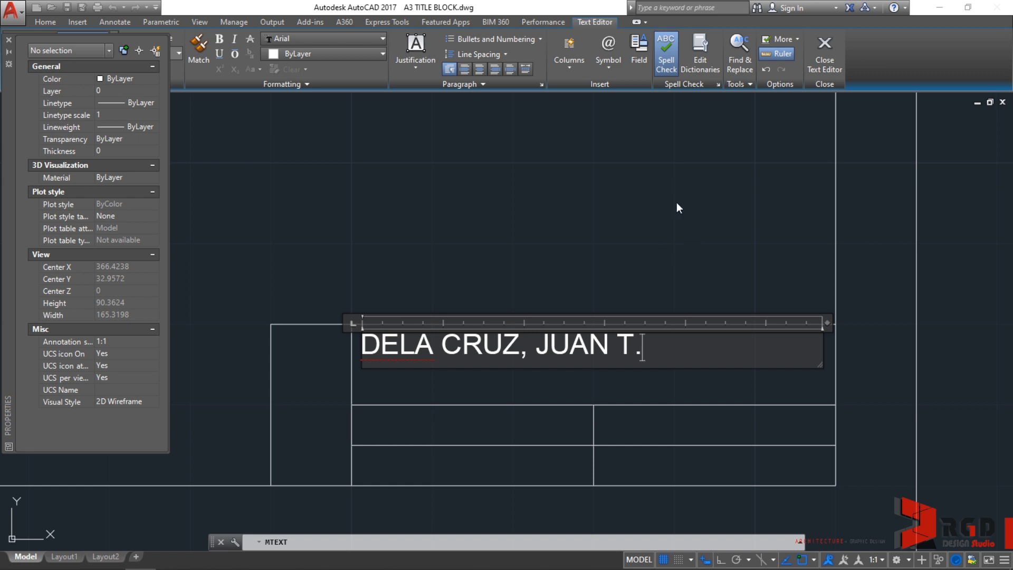
mouse_move(587, 198)
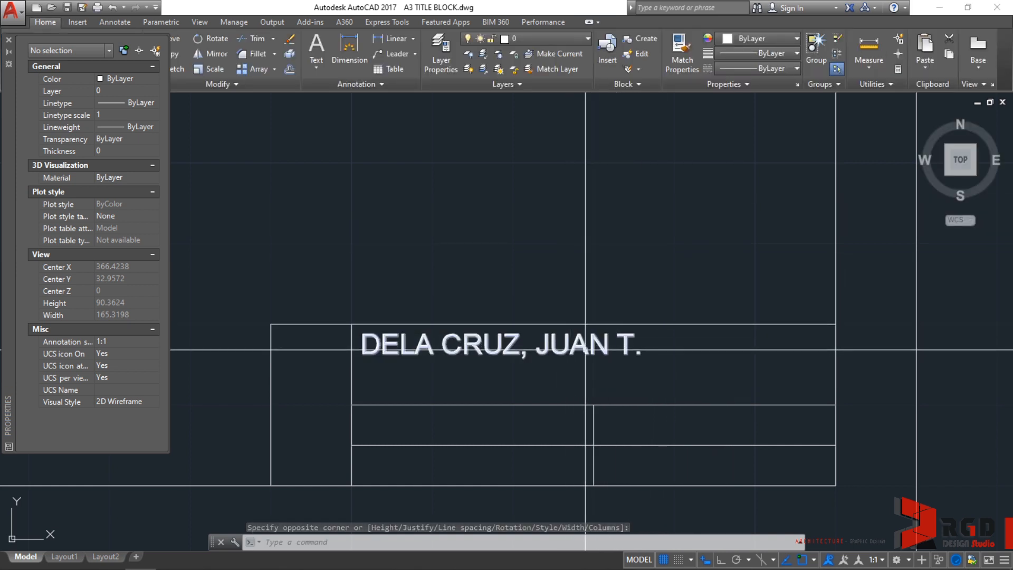
Move the name text to X 350 and stretch its width to 60 at the cell's right edge
click(500, 348)
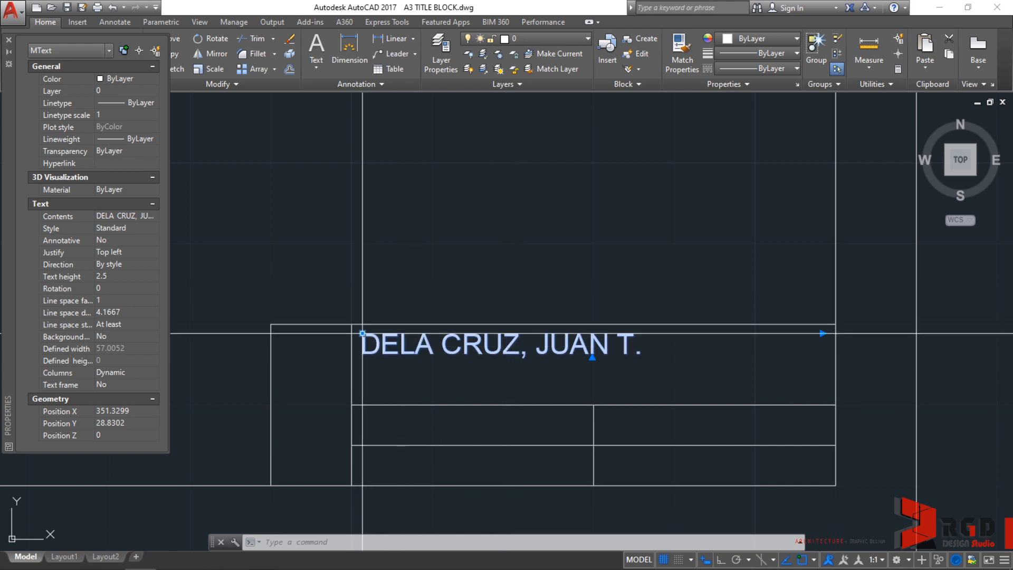
mouse_move(361, 348)
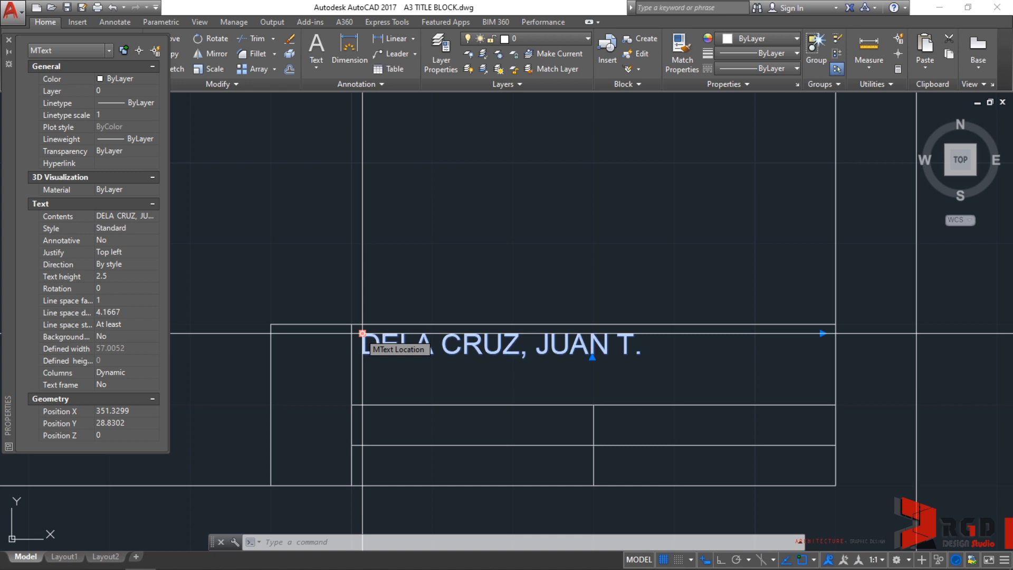
click(361, 334)
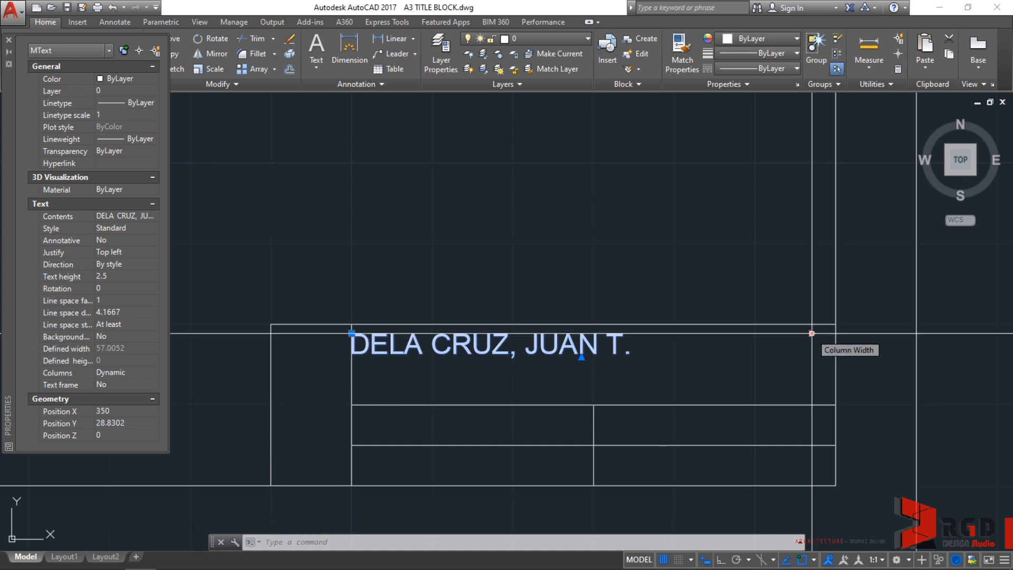
click(811, 333)
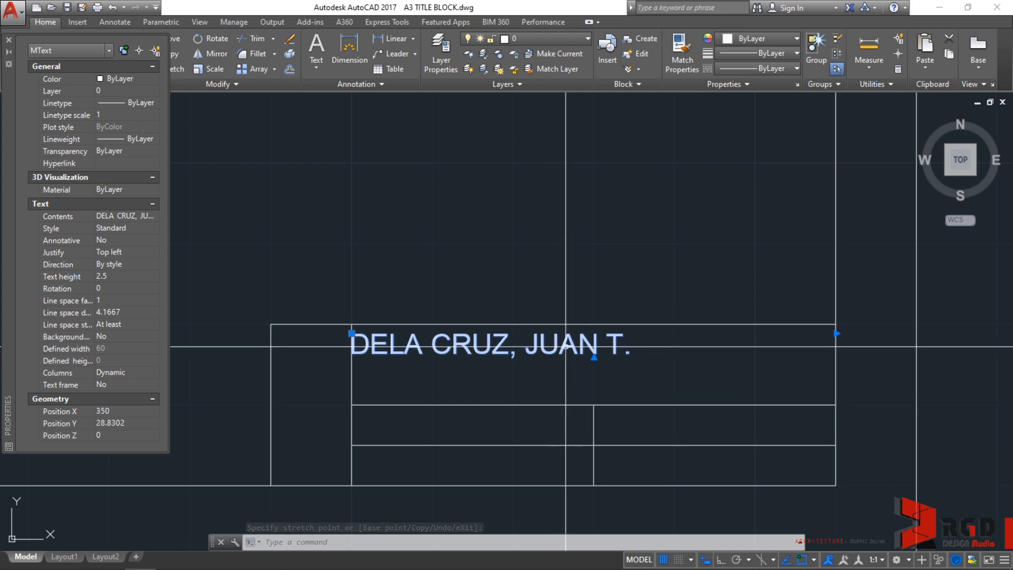
mouse_move(568, 357)
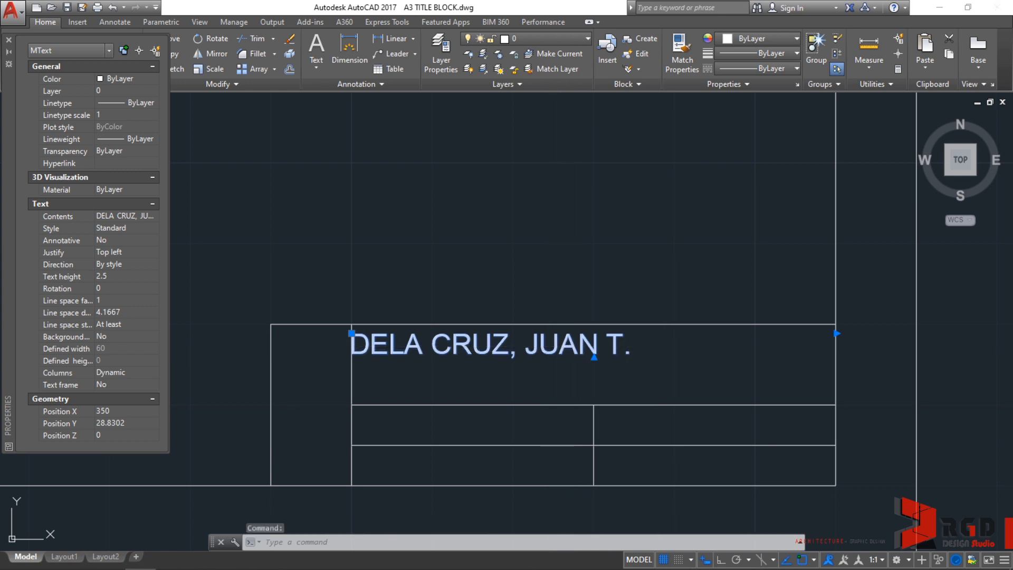
Center-align DELA CRUZ, JUAN T. within its 60-unit box and reselect it
double_click(489, 348)
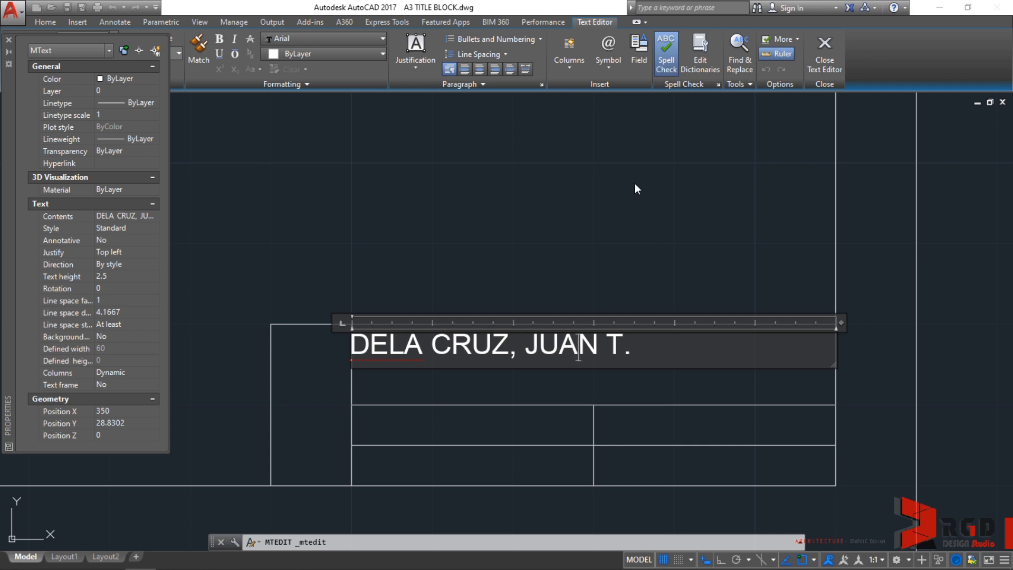
mouse_move(560, 192)
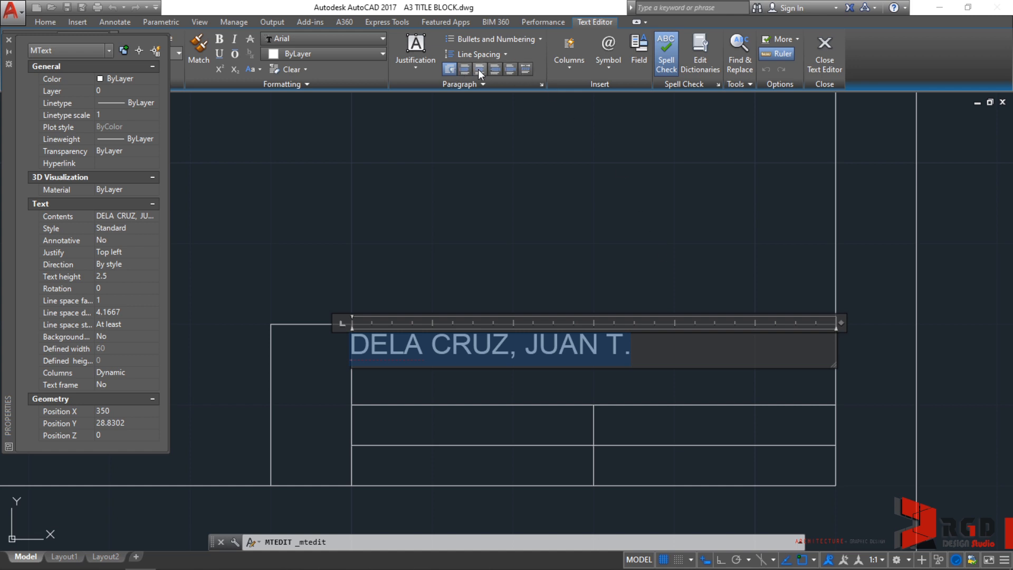
mouse_move(479, 68)
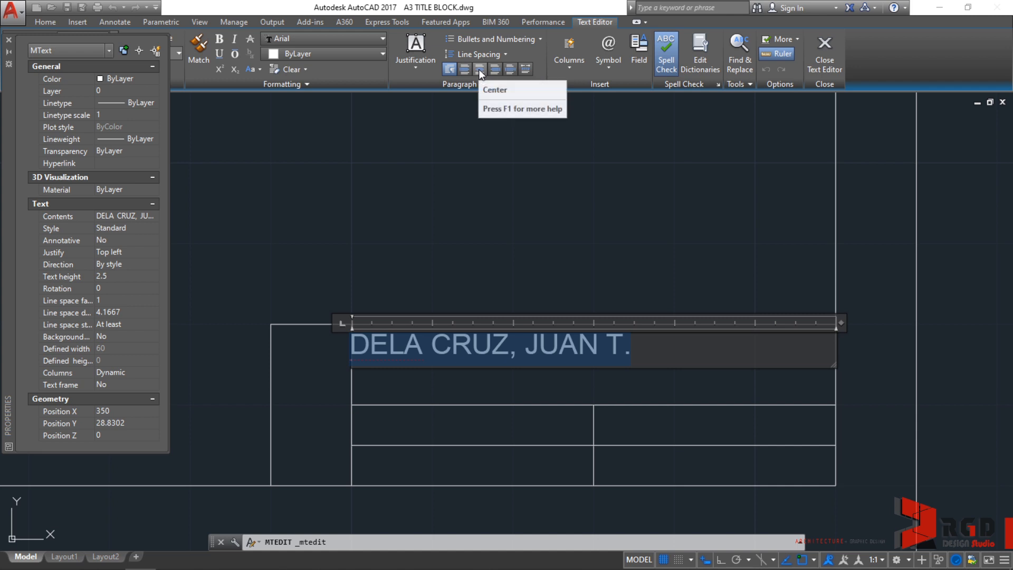
click(480, 69)
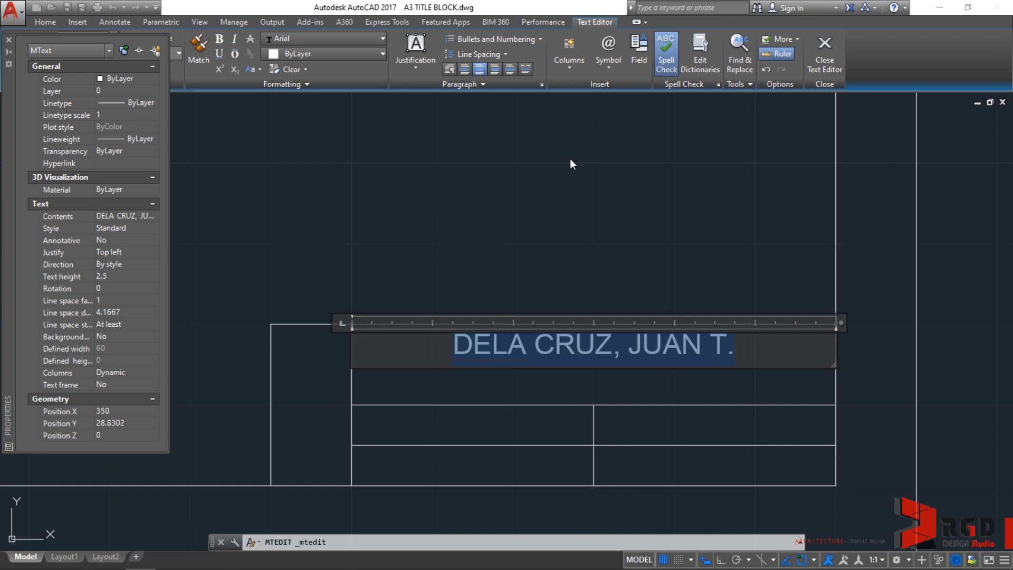
mouse_move(667, 212)
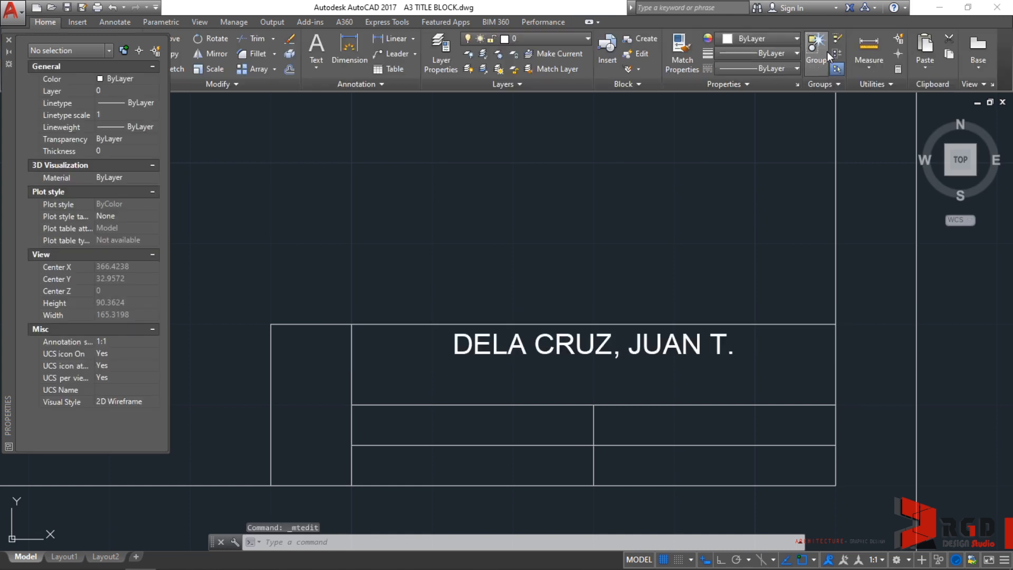
click(594, 346)
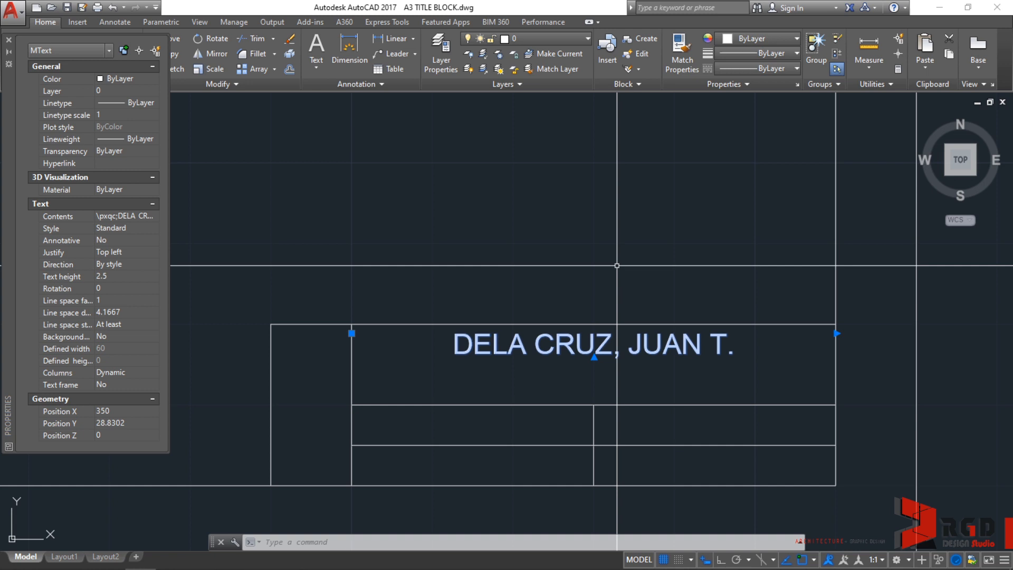
Start Move on the name text and pick its base point for a downward shift
text(M)
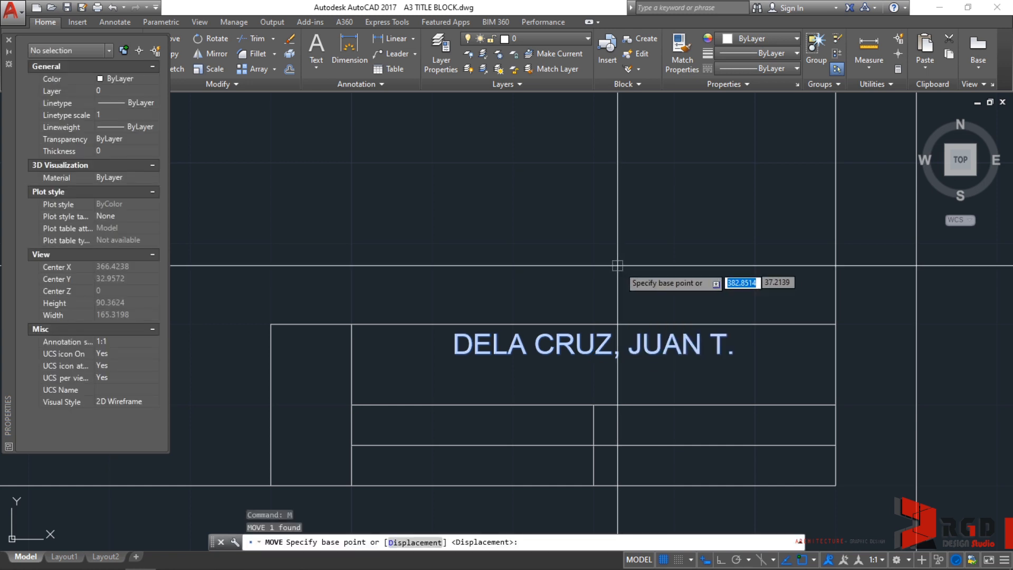
mouse_move(595, 342)
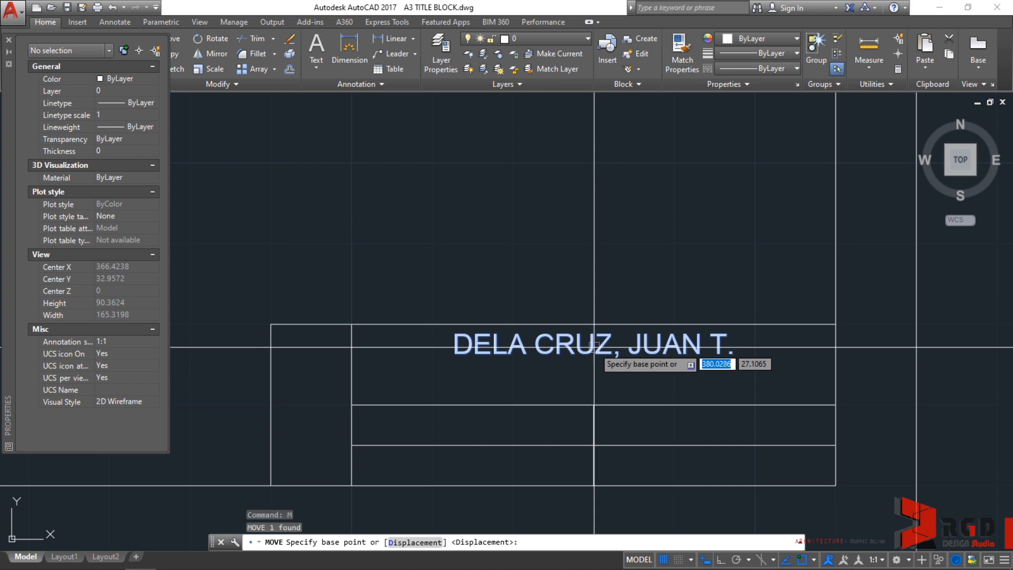
click(606, 342)
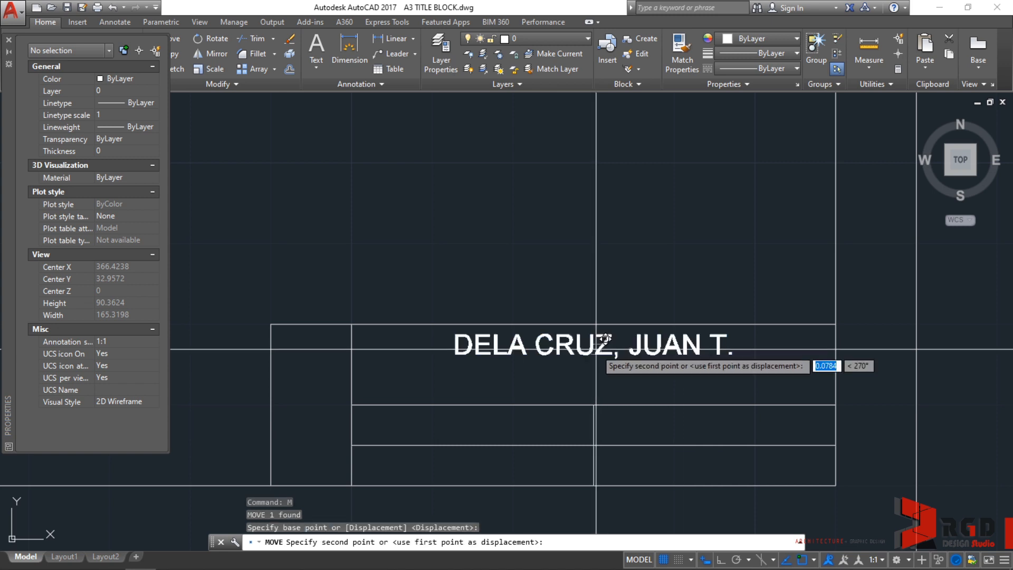
mouse_move(581, 363)
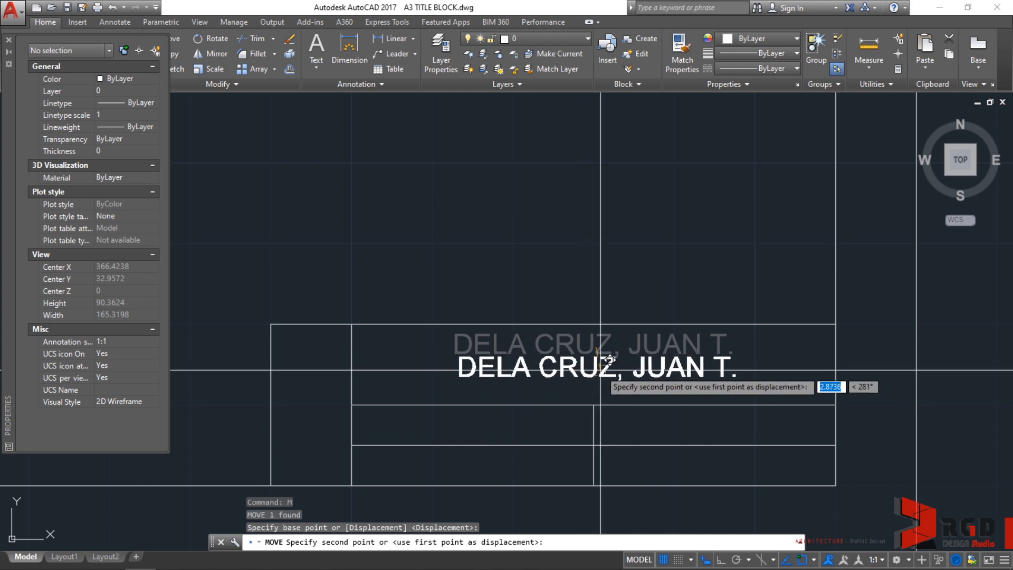
mouse_move(603, 370)
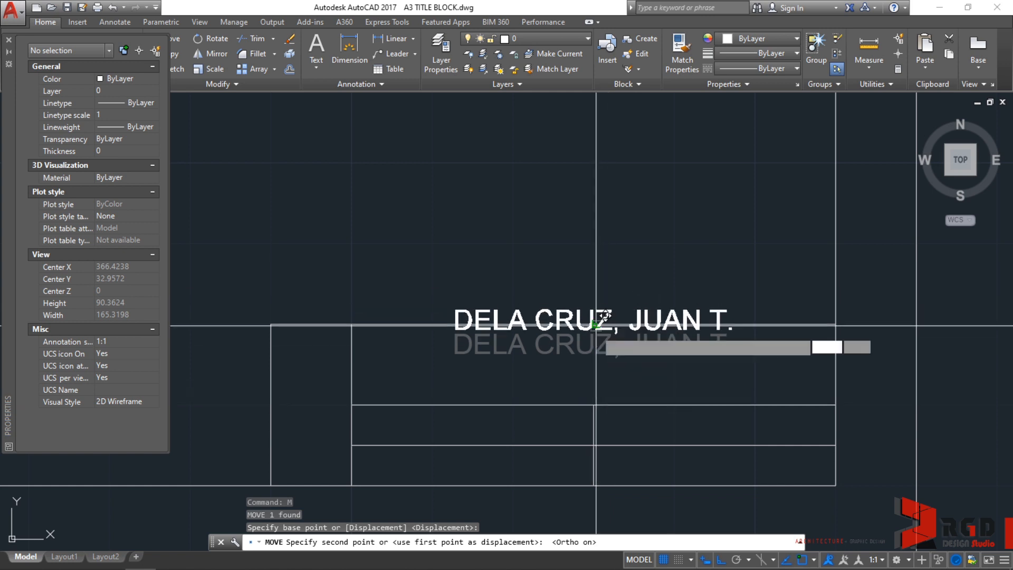
mouse_move(602, 361)
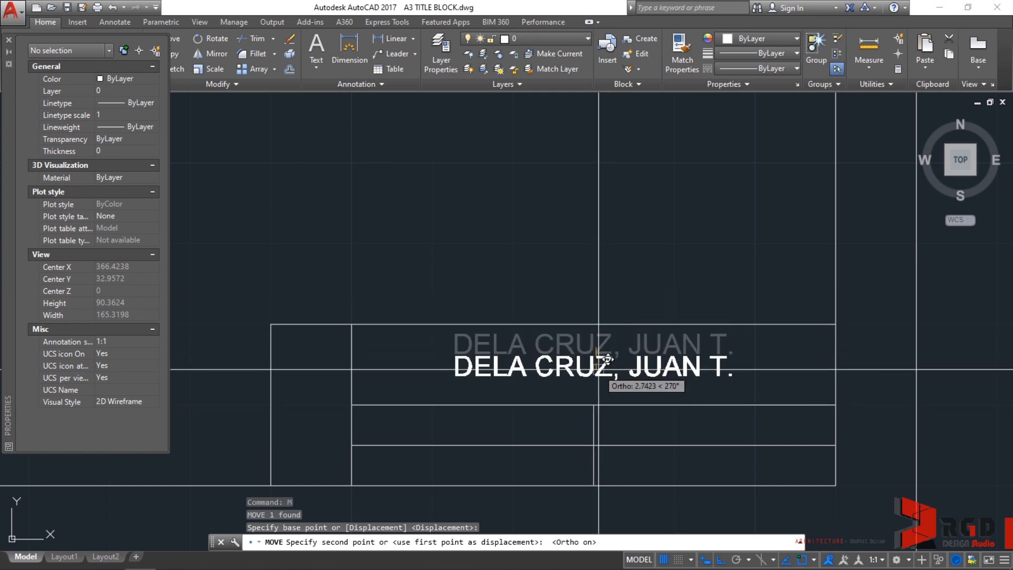
mouse_move(608, 363)
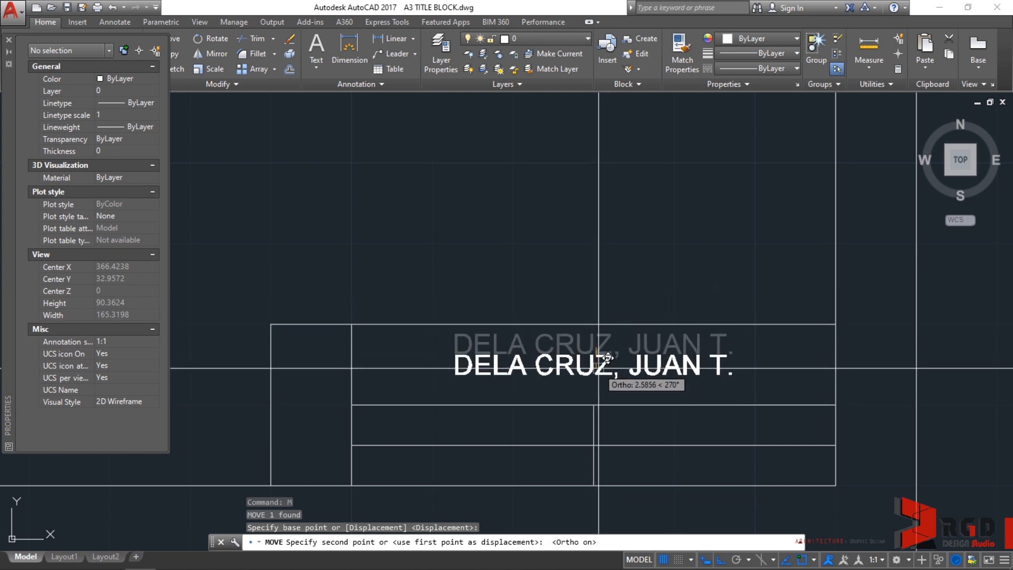
mouse_move(607, 365)
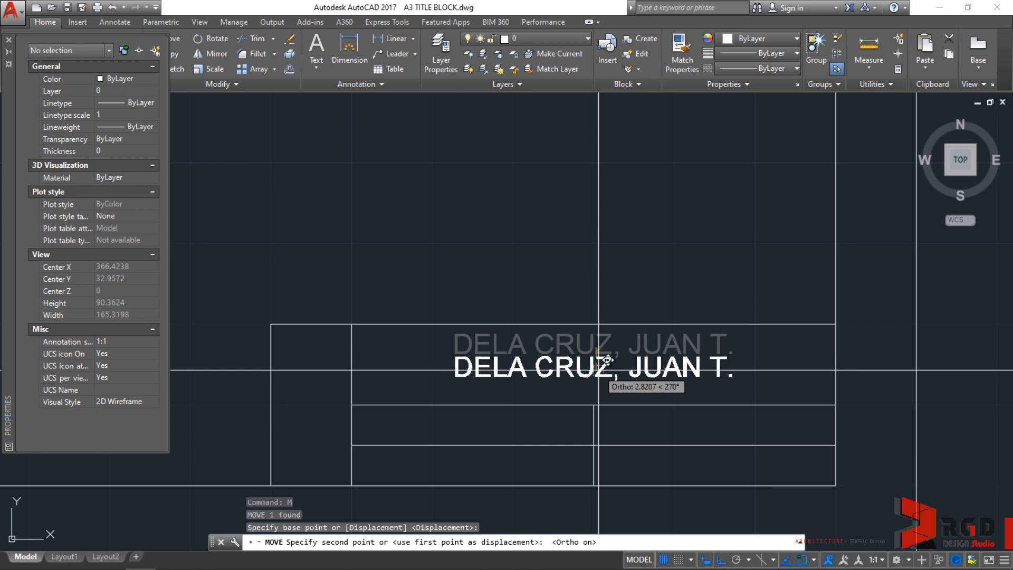
Drop the name text lower to Y 26.0879 in the top cell and reselect it
click(603, 363)
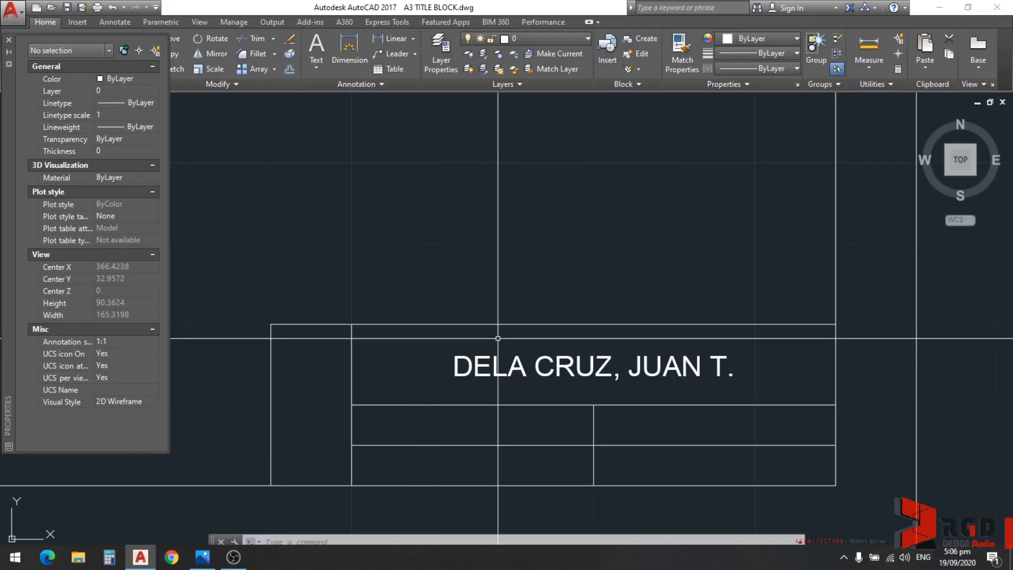
click(591, 367)
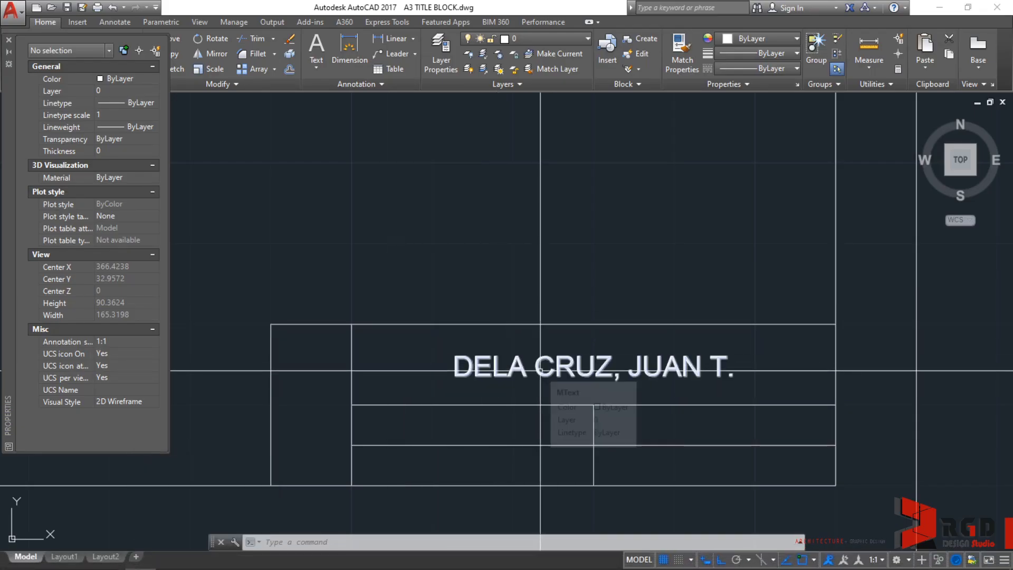
click(589, 371)
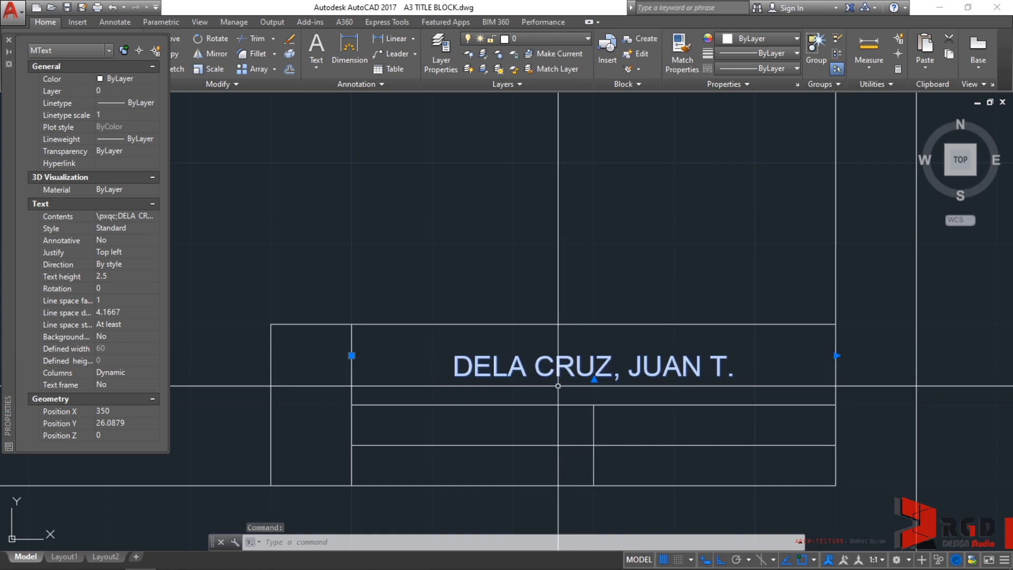
Begin copying the name text with CO toward the row below
text(CO)
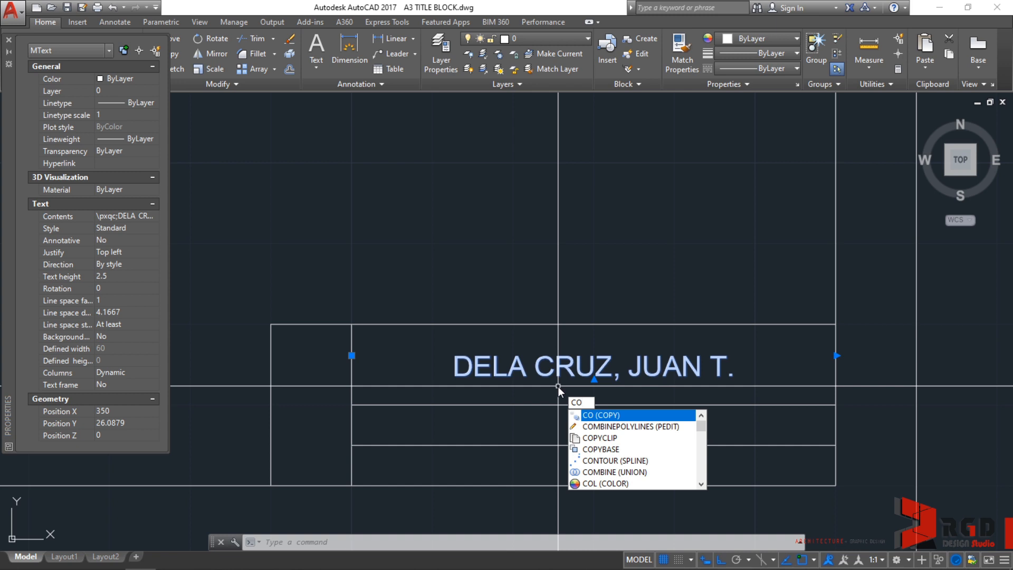
click(606, 416)
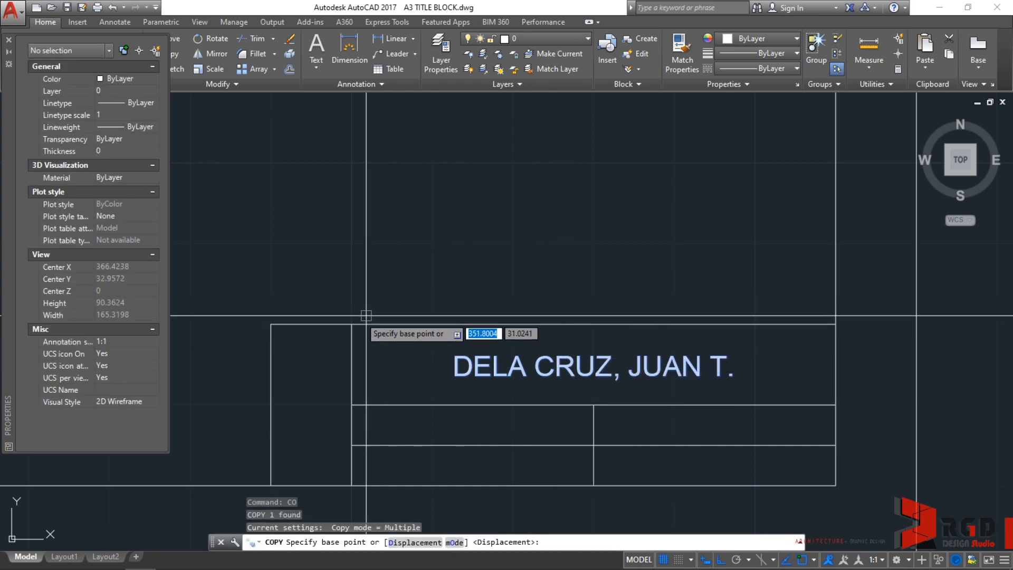
mouse_move(351, 325)
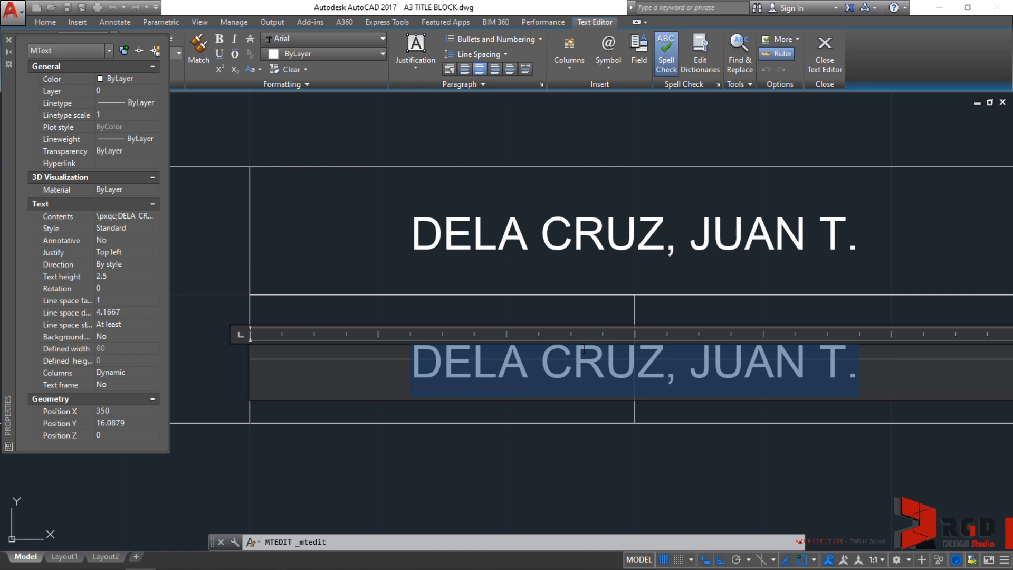
mouse_move(66, 111)
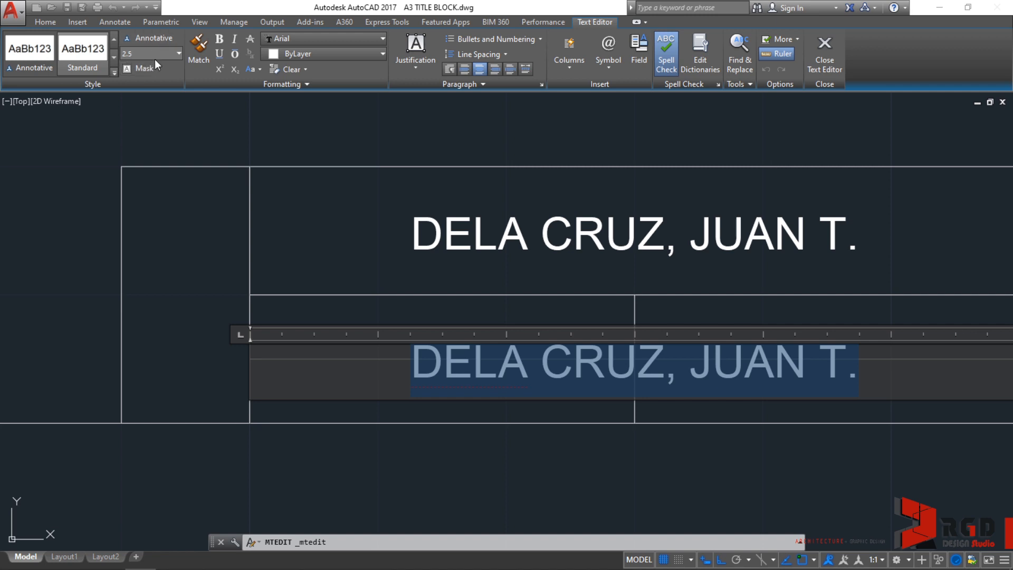
Shrink the copied DELA CRUZ, JUAN T. text to height 1.5 and close the editor
click(142, 54)
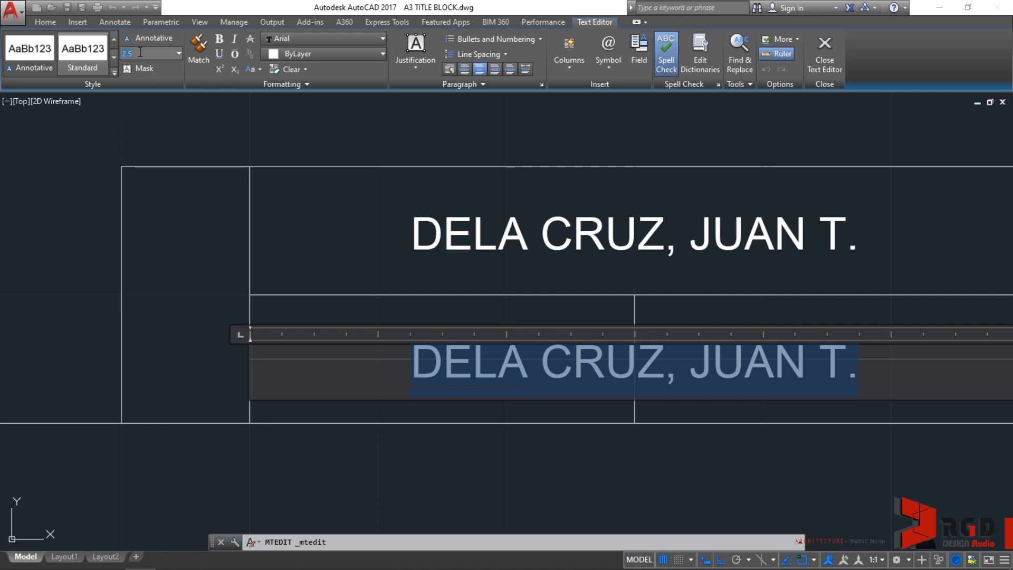
text(1.5)
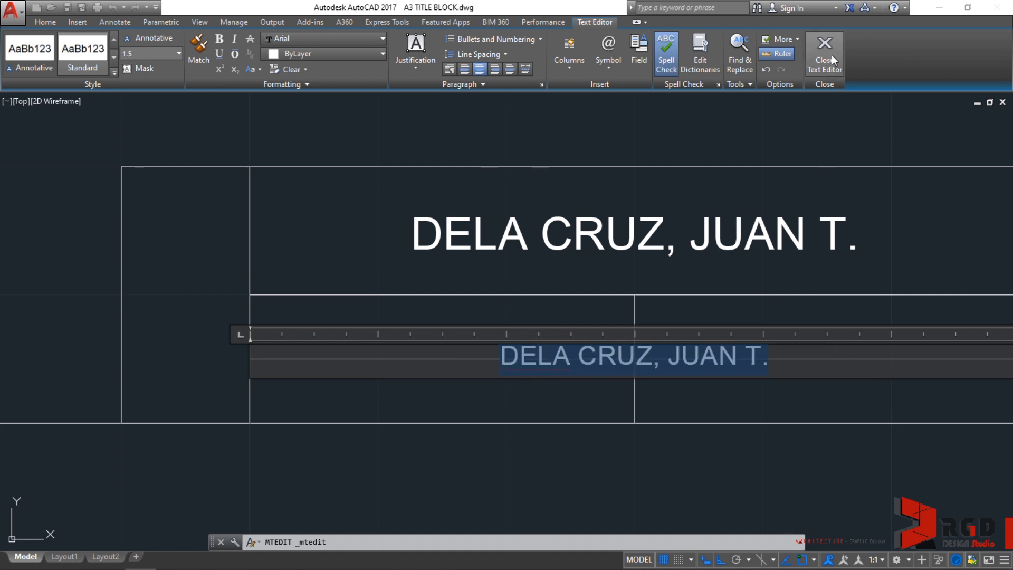
mouse_move(827, 55)
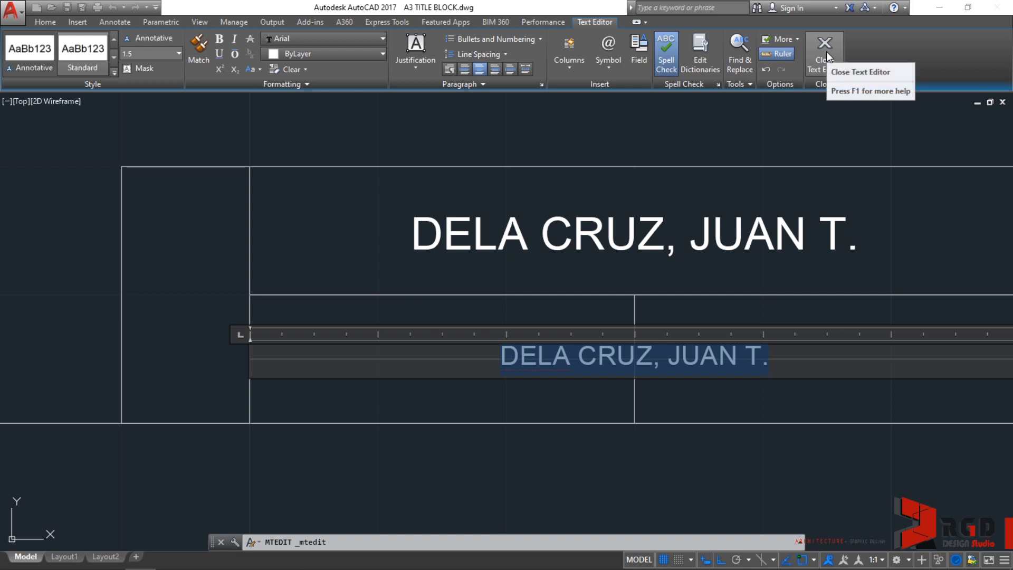
click(824, 42)
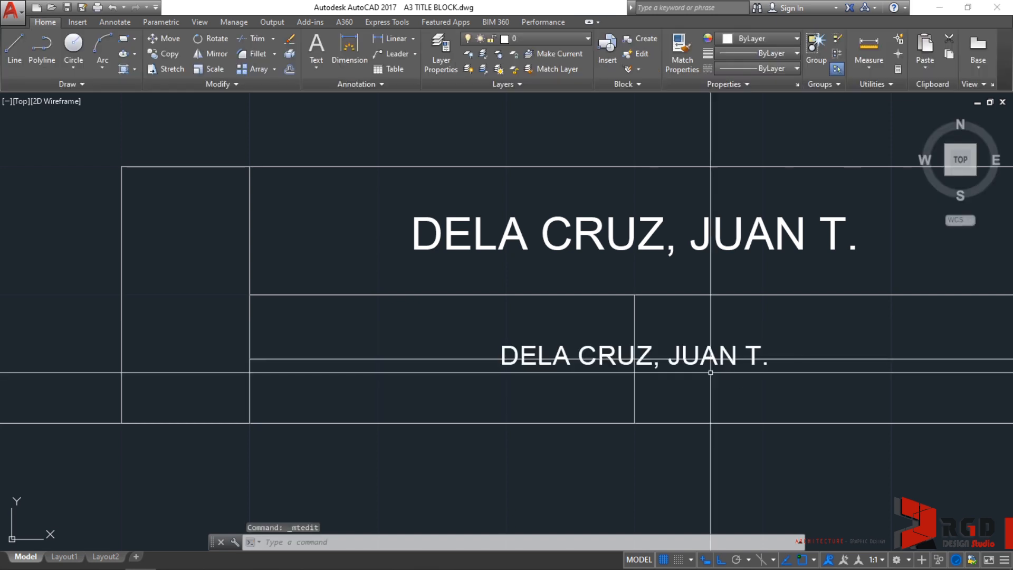
Select the smaller name copy and start moving it upward from a picked base point
click(635, 357)
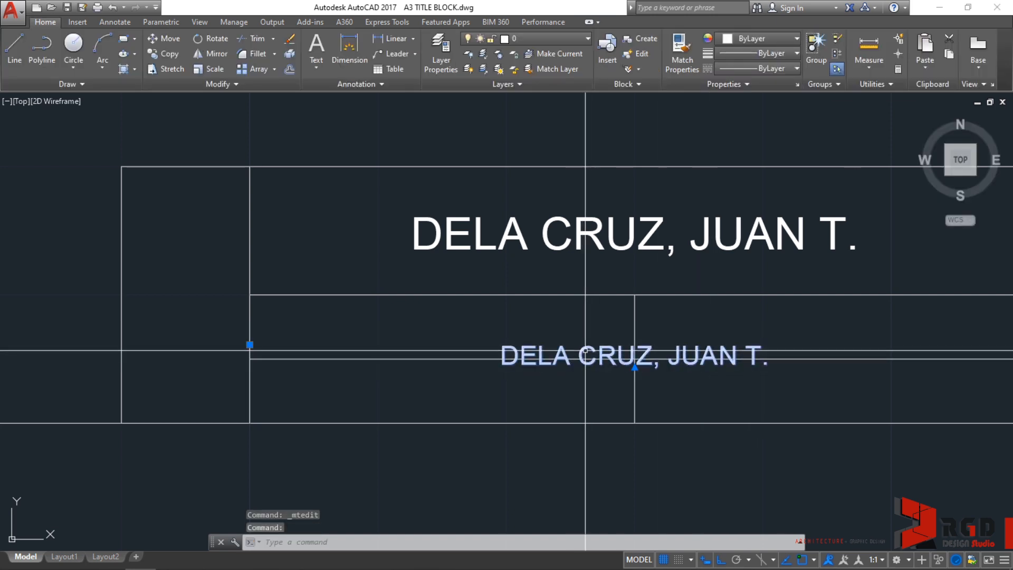
scroll(down, 3)
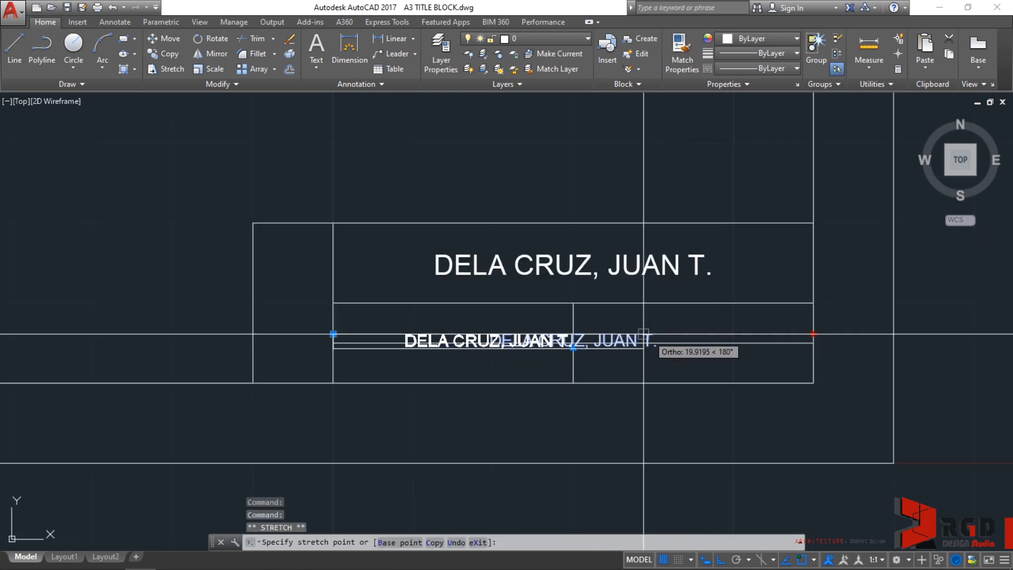
mouse_move(572, 350)
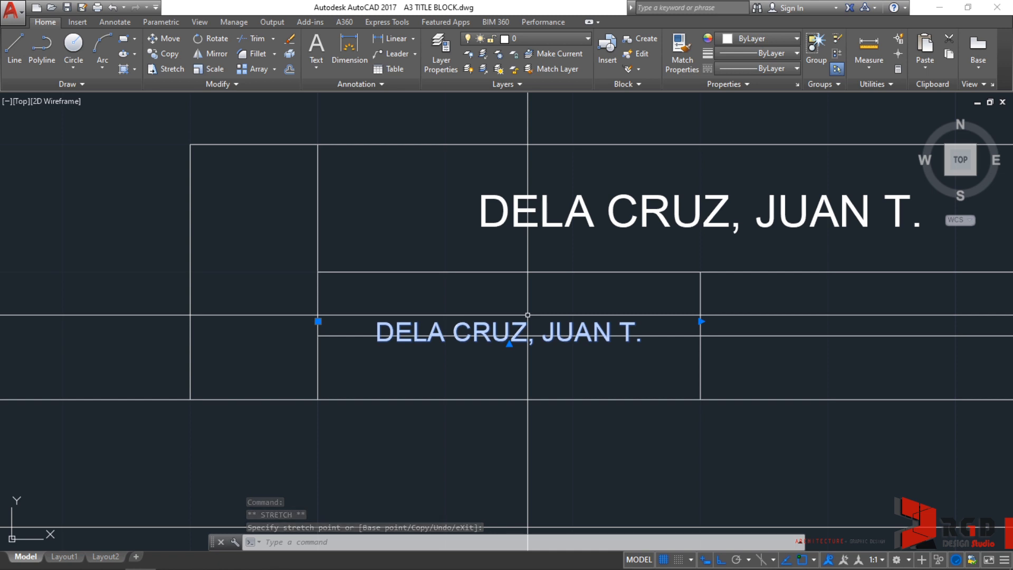
text(M)
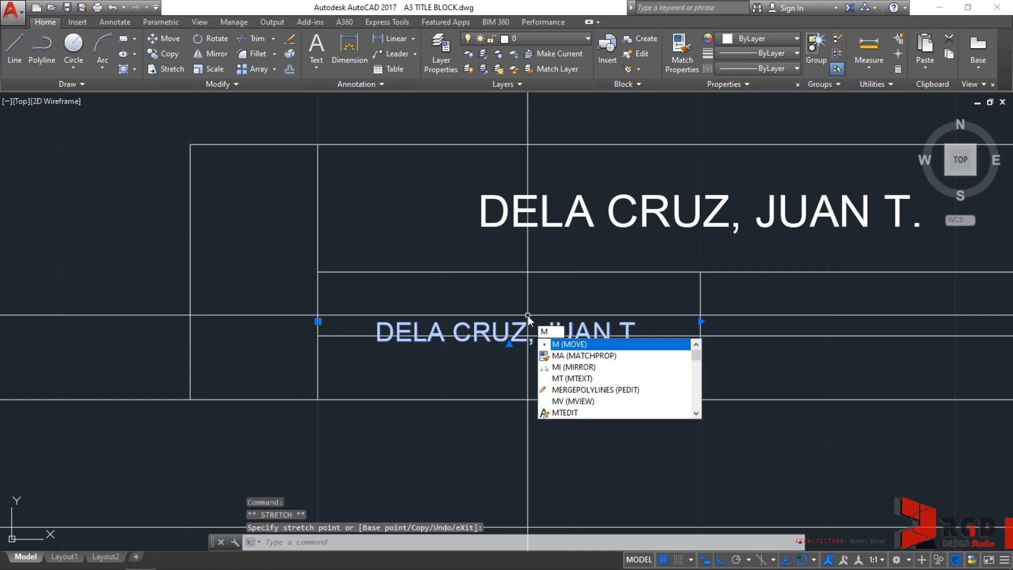
click(570, 344)
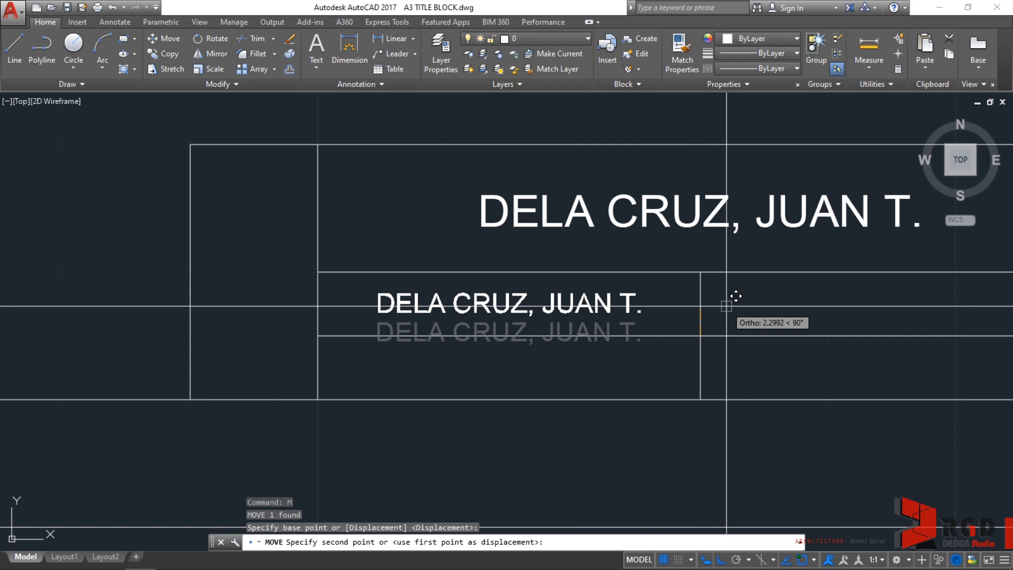
mouse_move(737, 289)
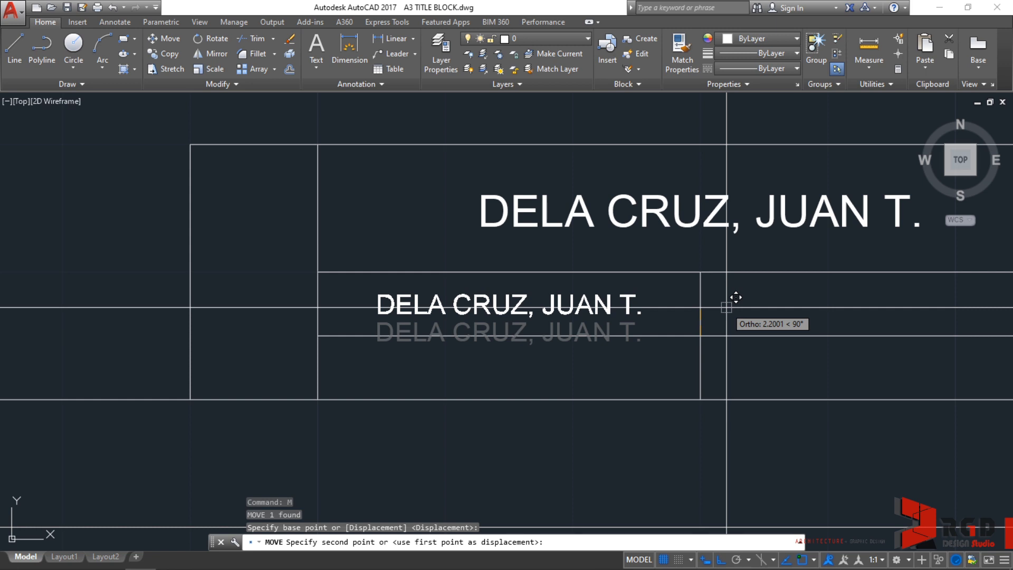
mouse_move(737, 294)
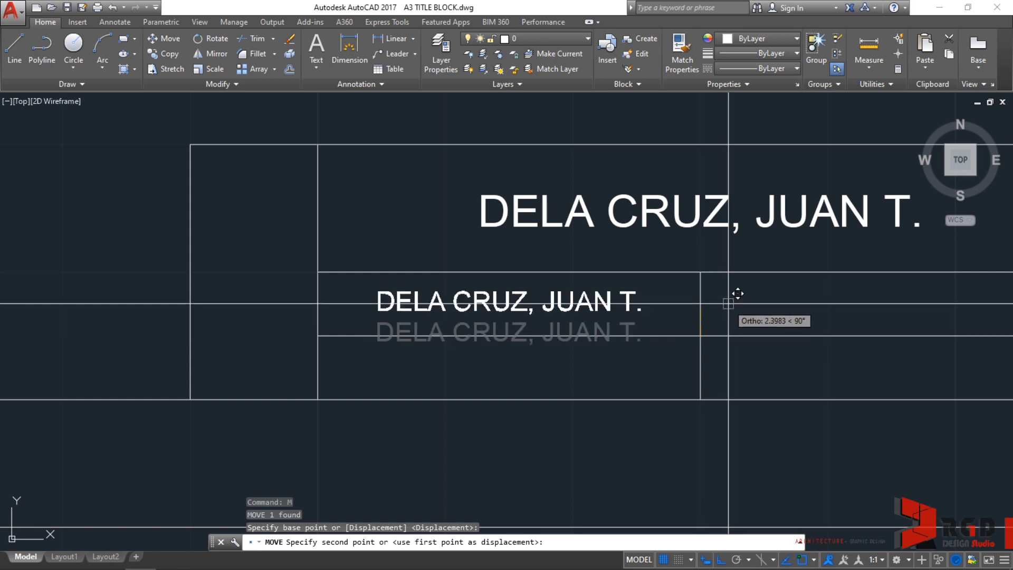
mouse_move(734, 288)
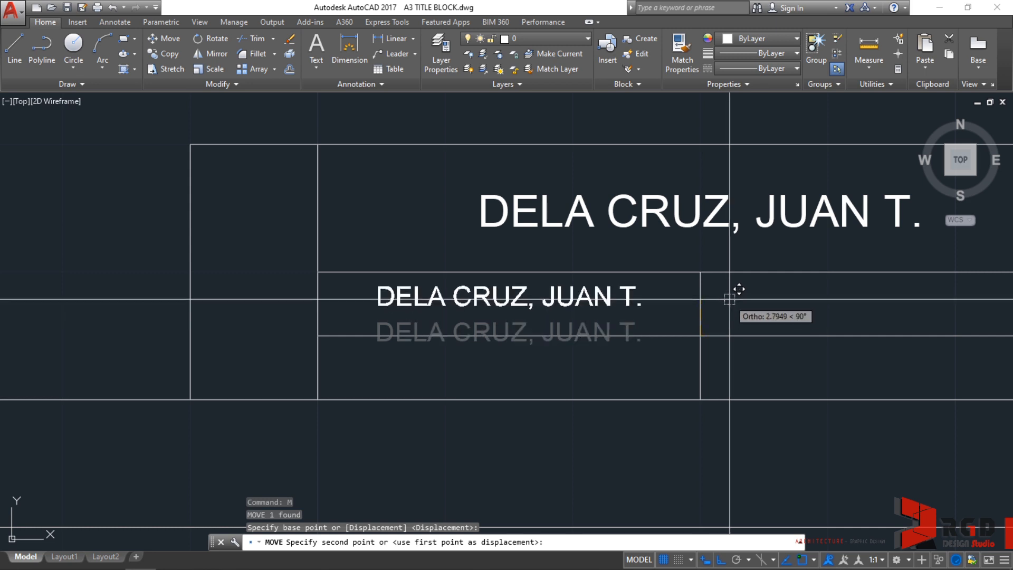
mouse_move(741, 291)
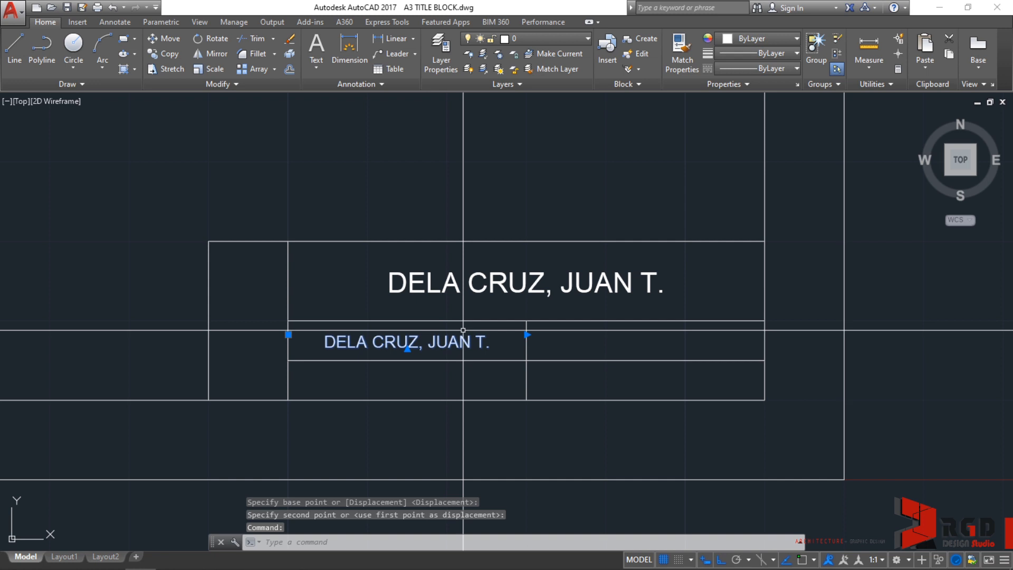
Copy the smaller name text from its cell corner into the neighbouring lower cell using CO
text(CO)
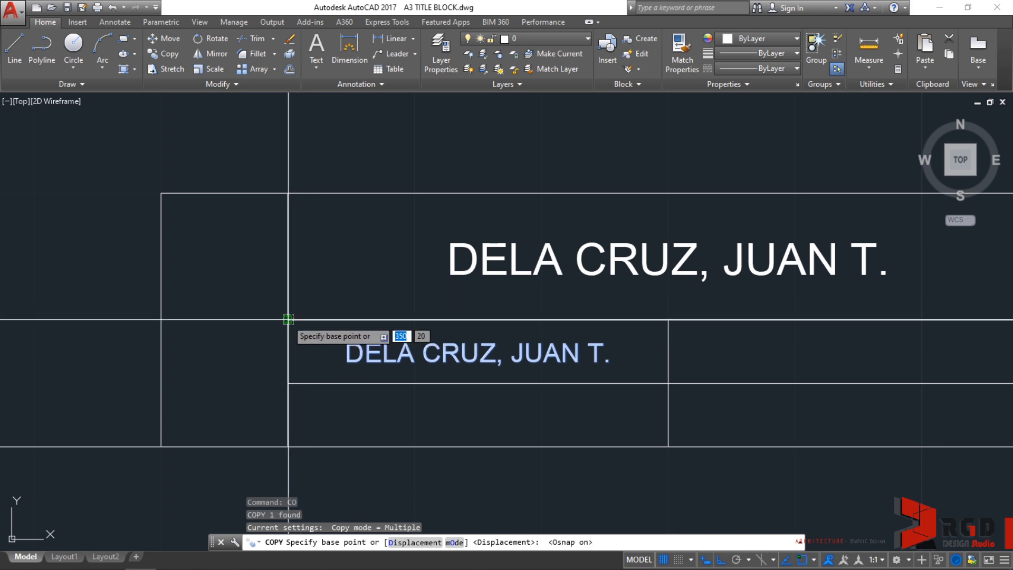
click(286, 320)
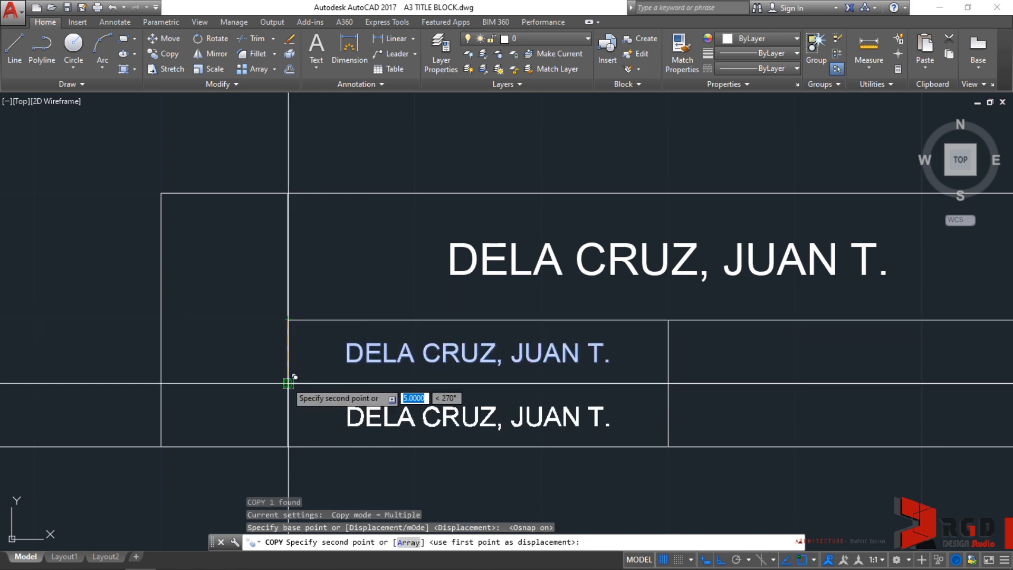
click(667, 312)
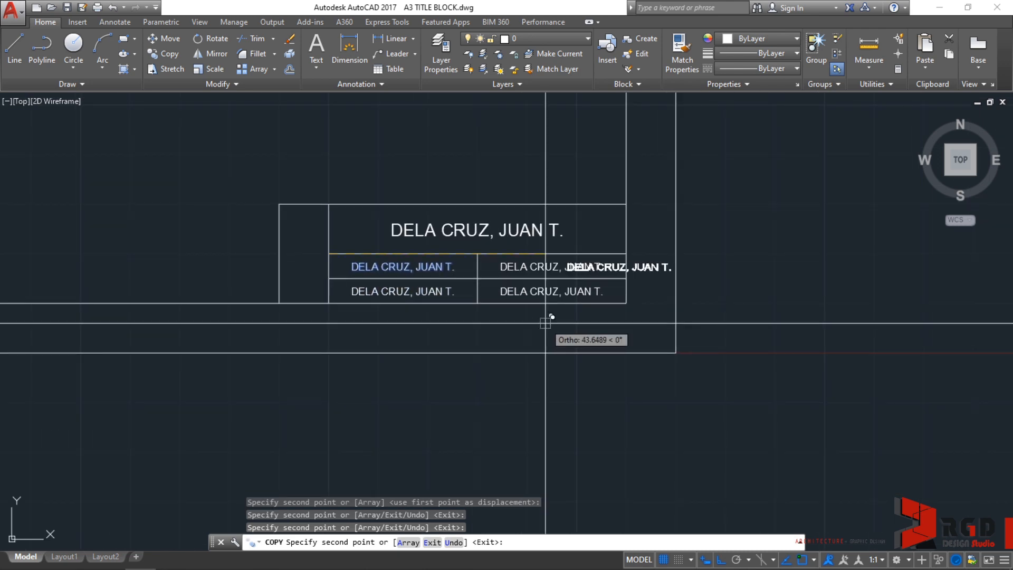
mouse_move(720, 328)
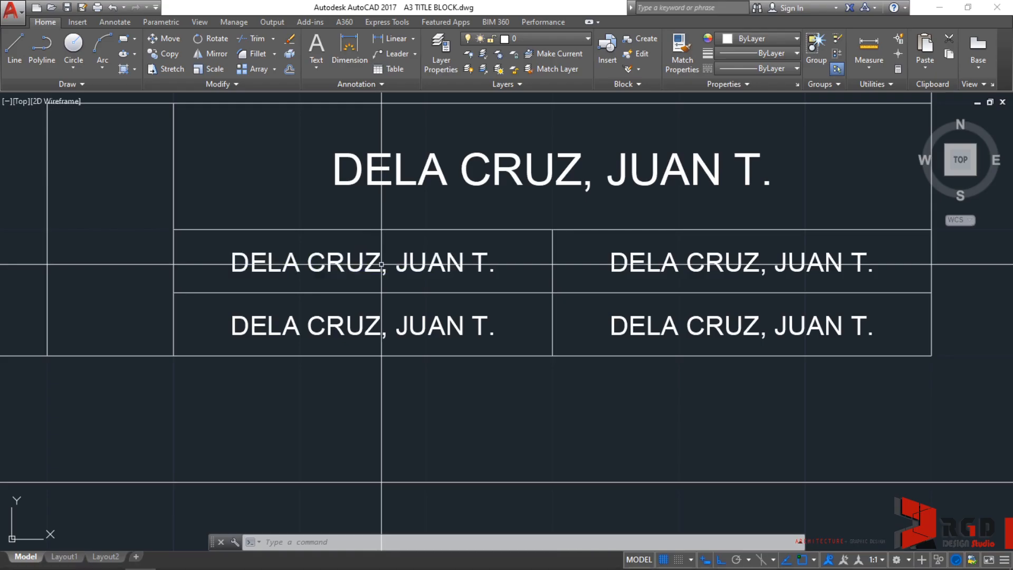
Replace the upper-left cell's name text with COURSE NUMBER in the Text Editor
double_click(365, 263)
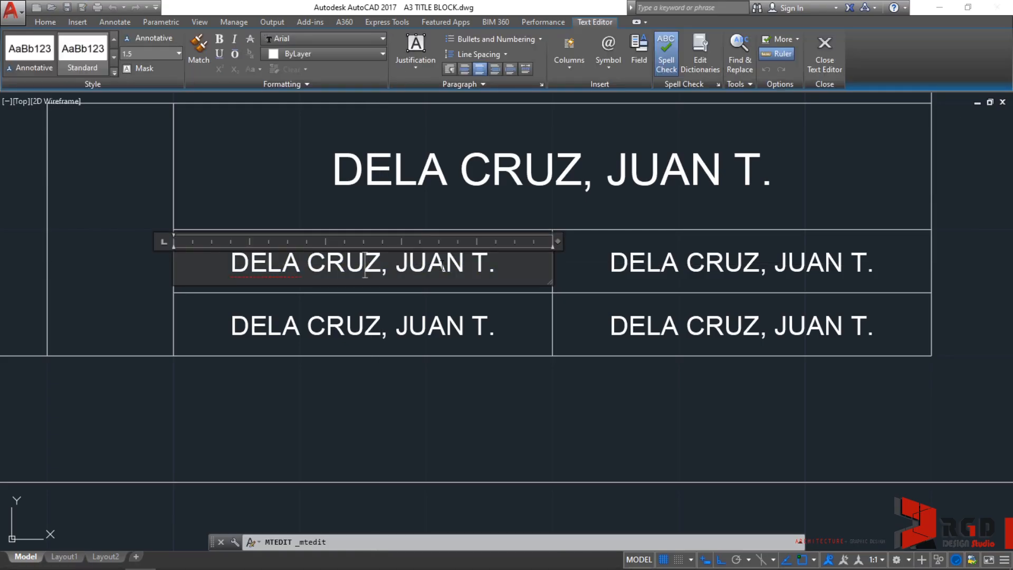
triple_click(363, 264)
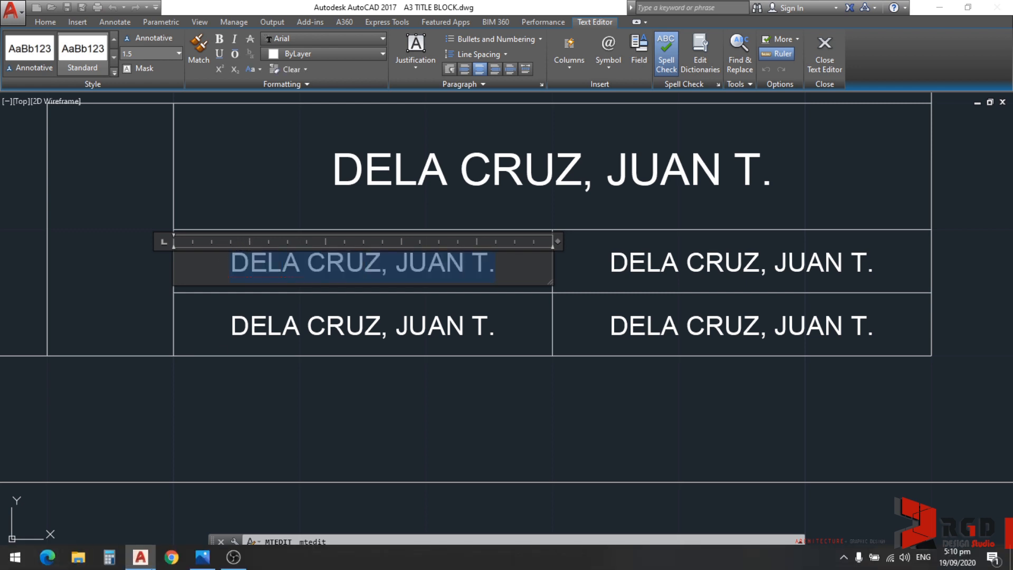
click(201, 557)
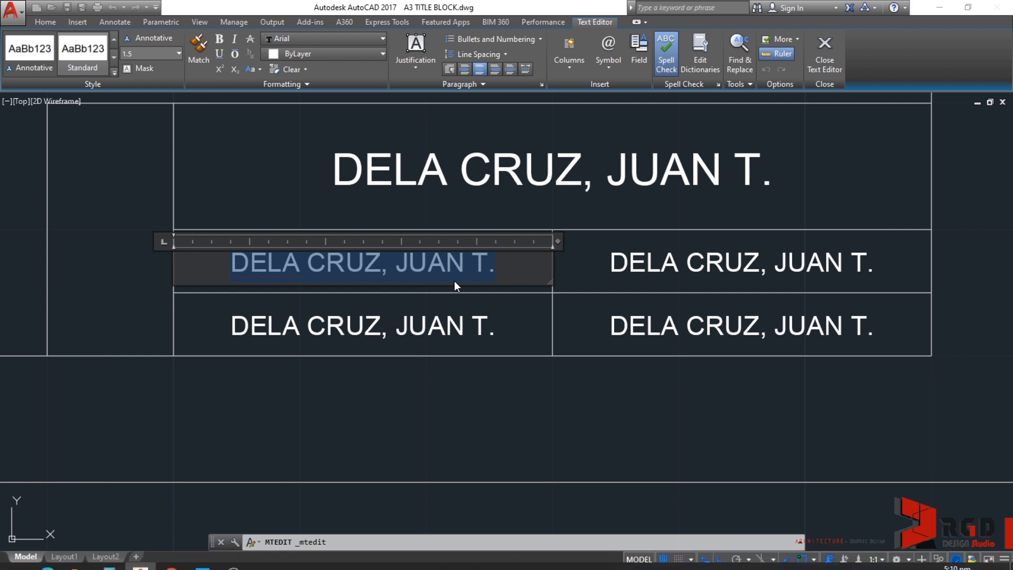
text(COURSE N)
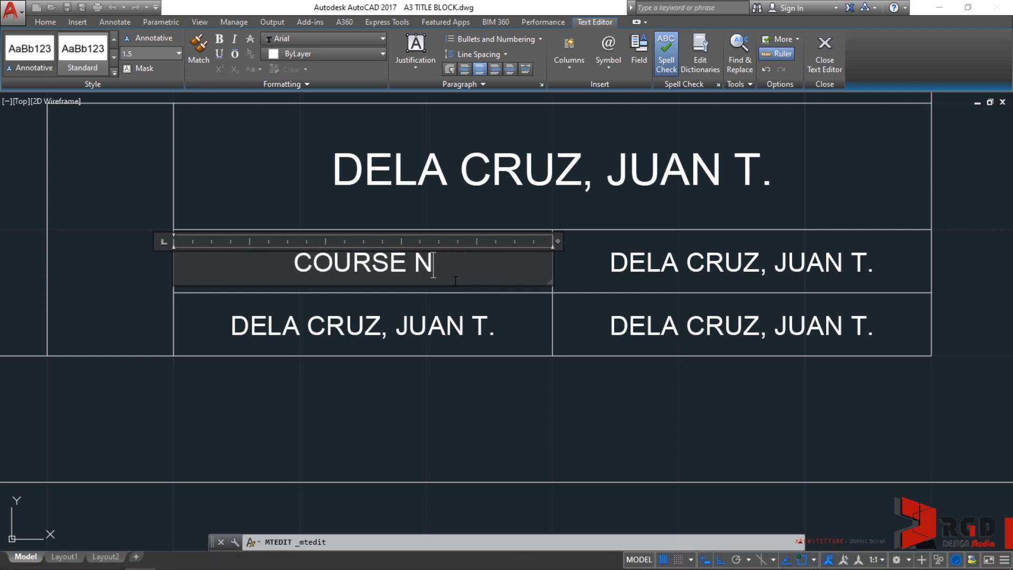
text(UMBER)
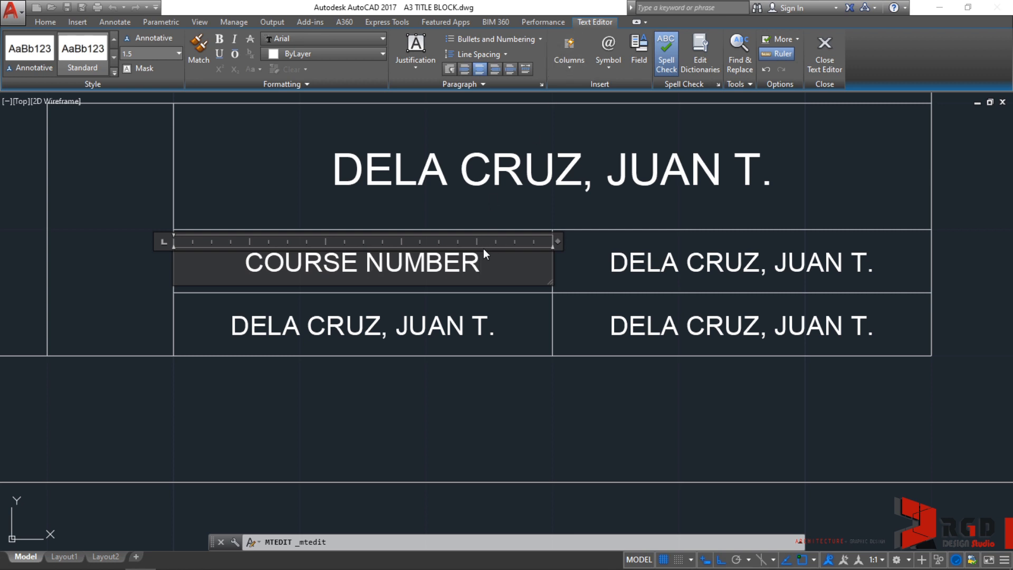
mouse_move(455, 210)
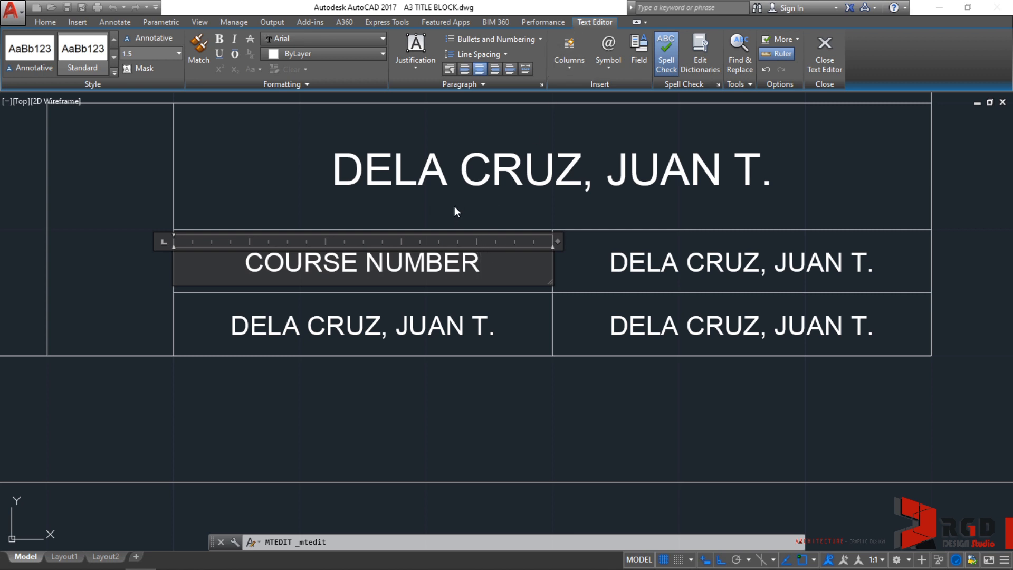
mouse_move(455, 205)
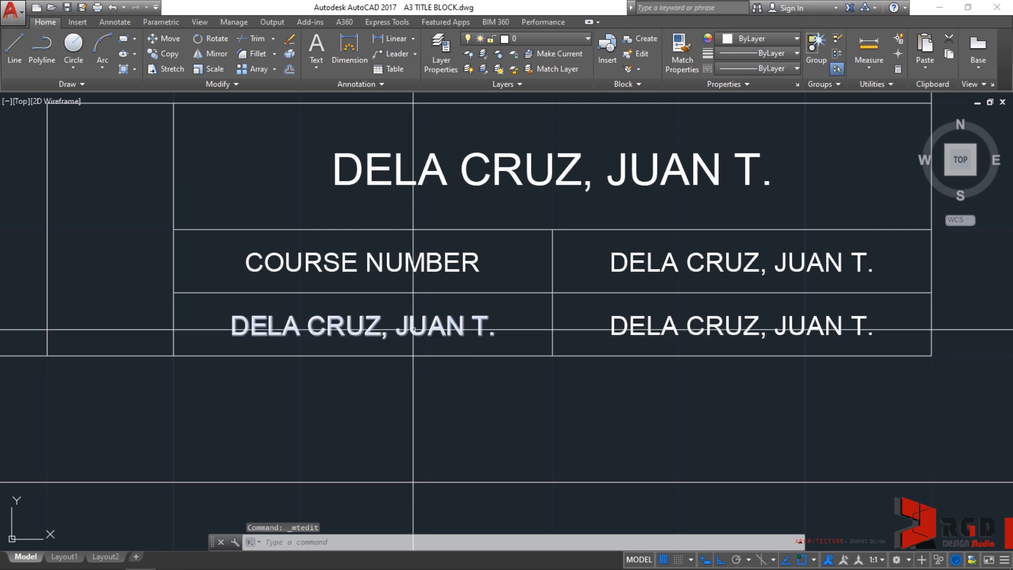
Replace the lower-left cell's name text with CLASS SCHEDULE and finish editing
double_click(361, 325)
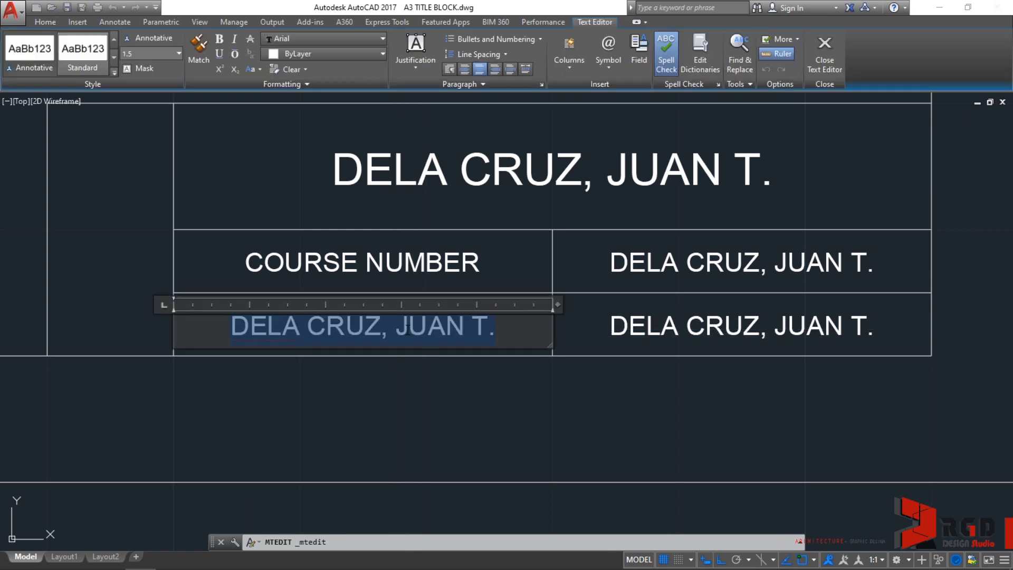
text(CLASS D)
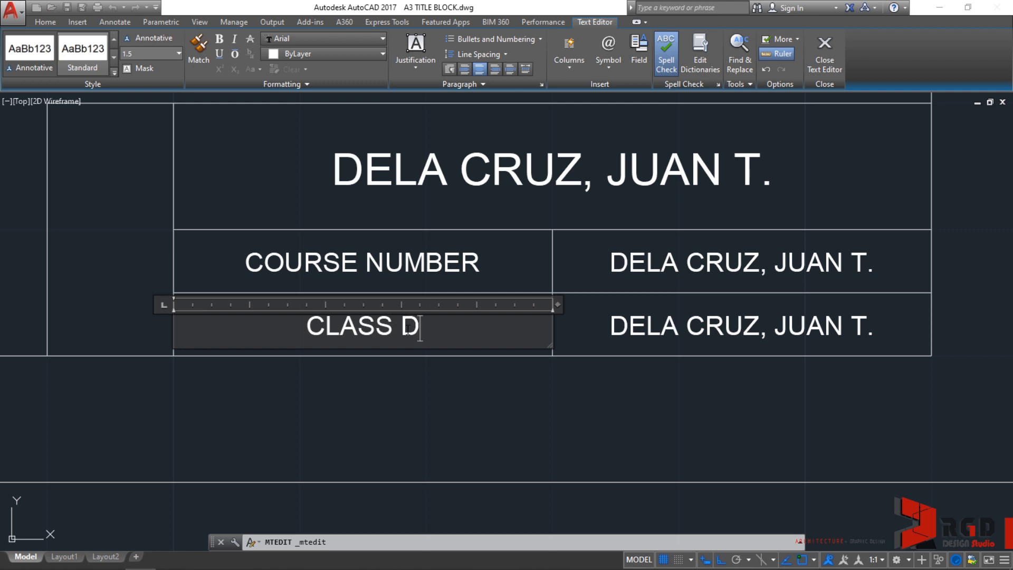
text(SC)
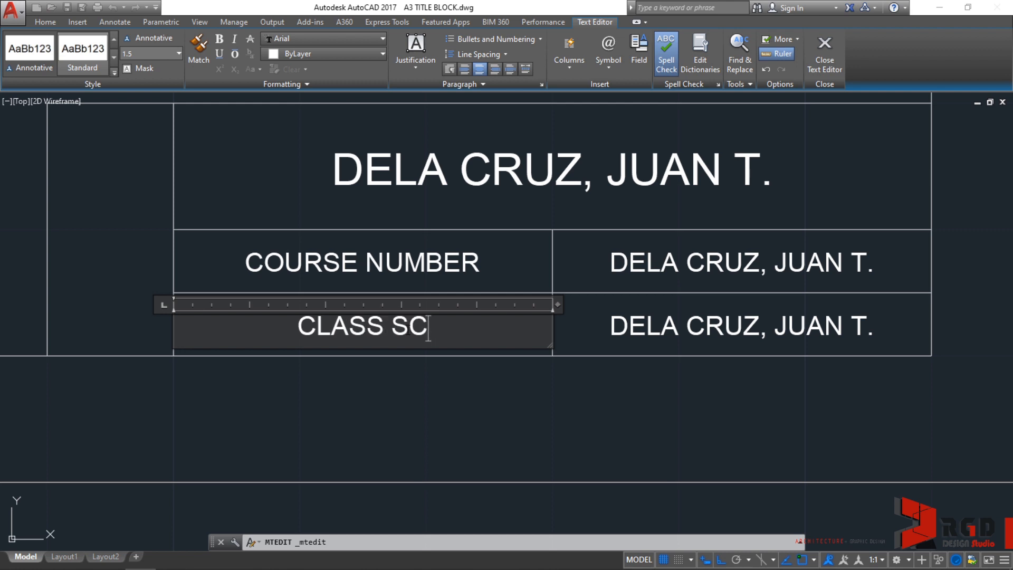
text(HEDULE)
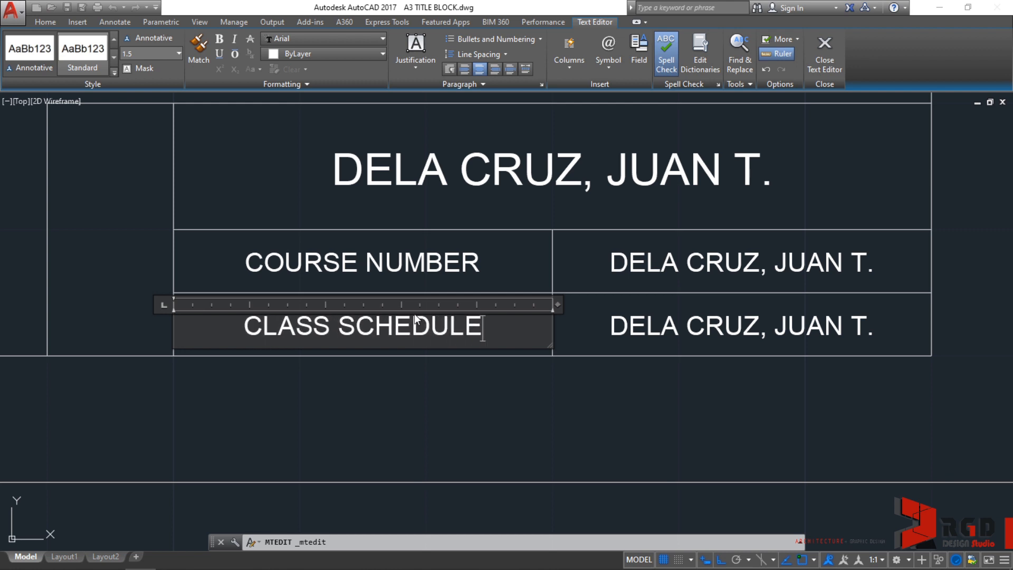
mouse_move(445, 412)
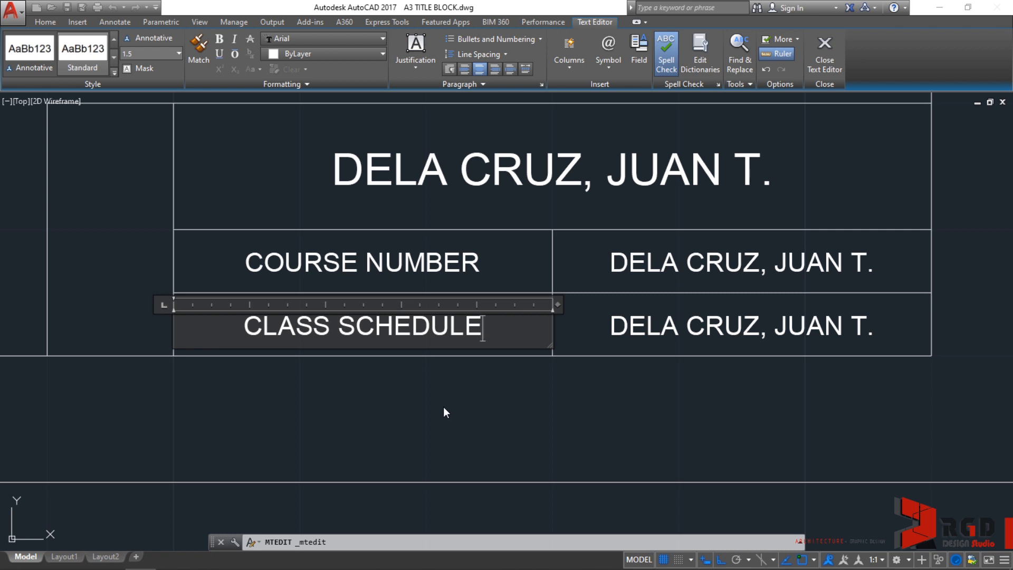
click(825, 44)
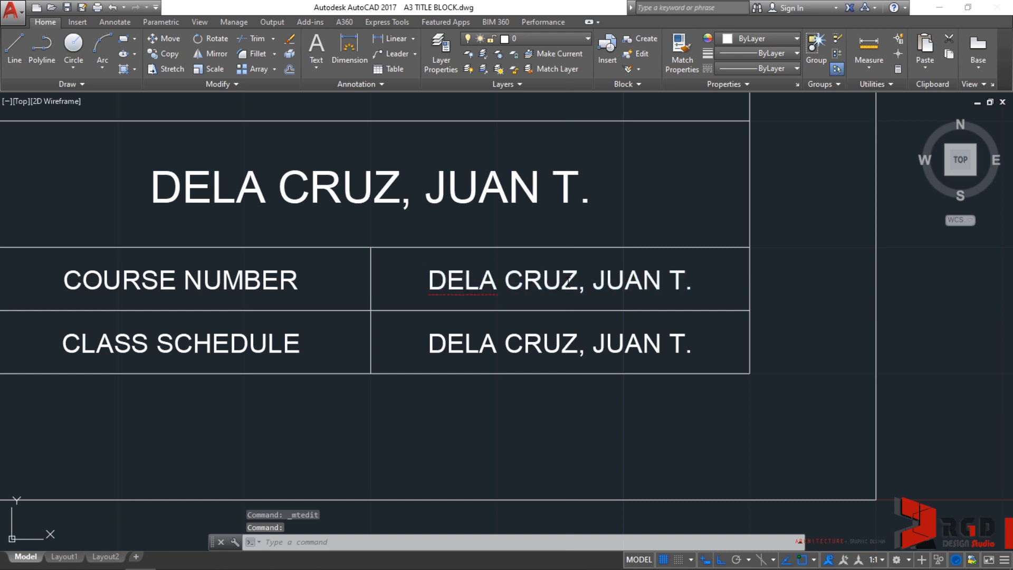
Replace the upper-right cell's name text with "A3 TITLE BLOCK"
double_click(559, 280)
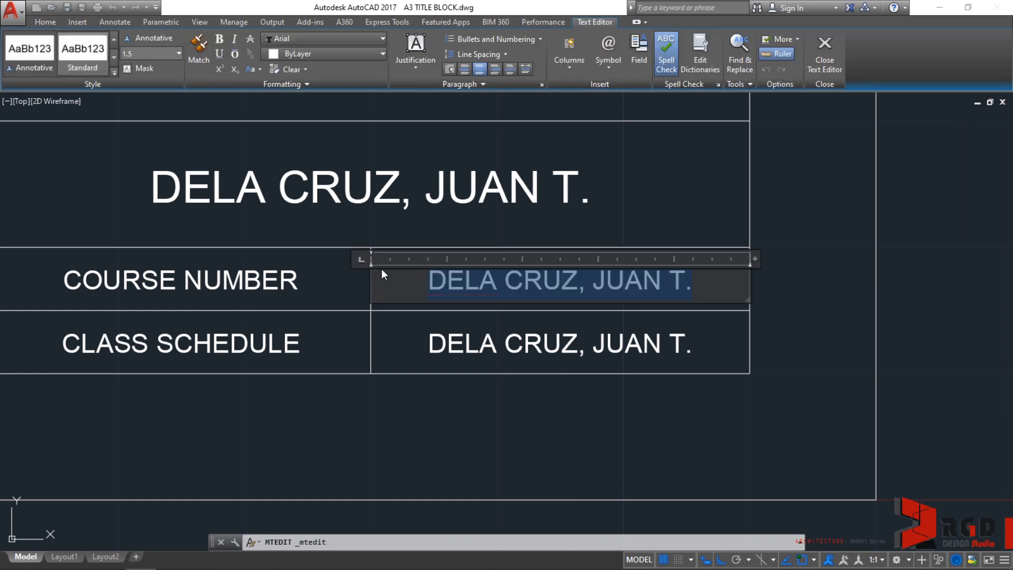
key(Delete)
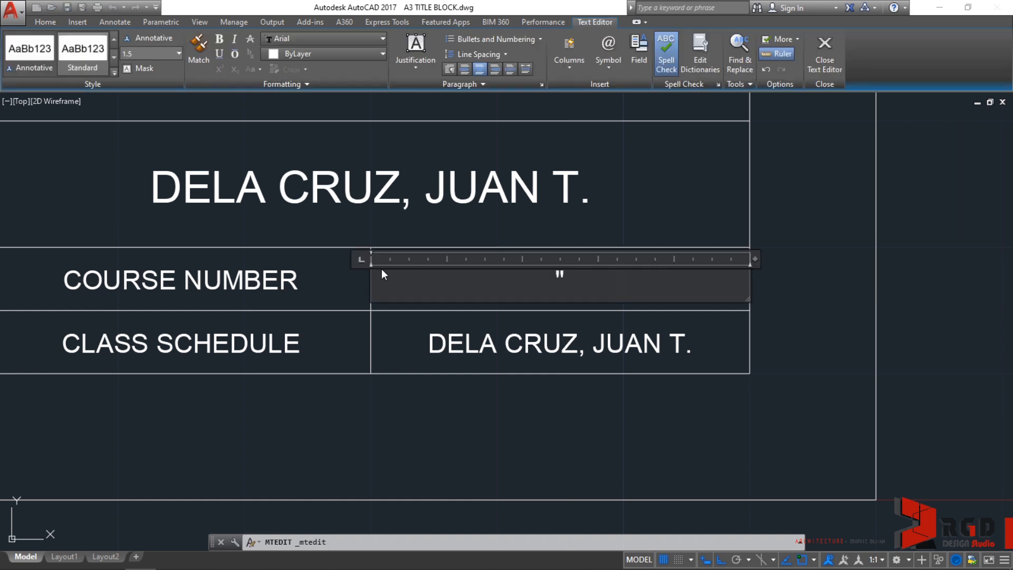
text("A3)
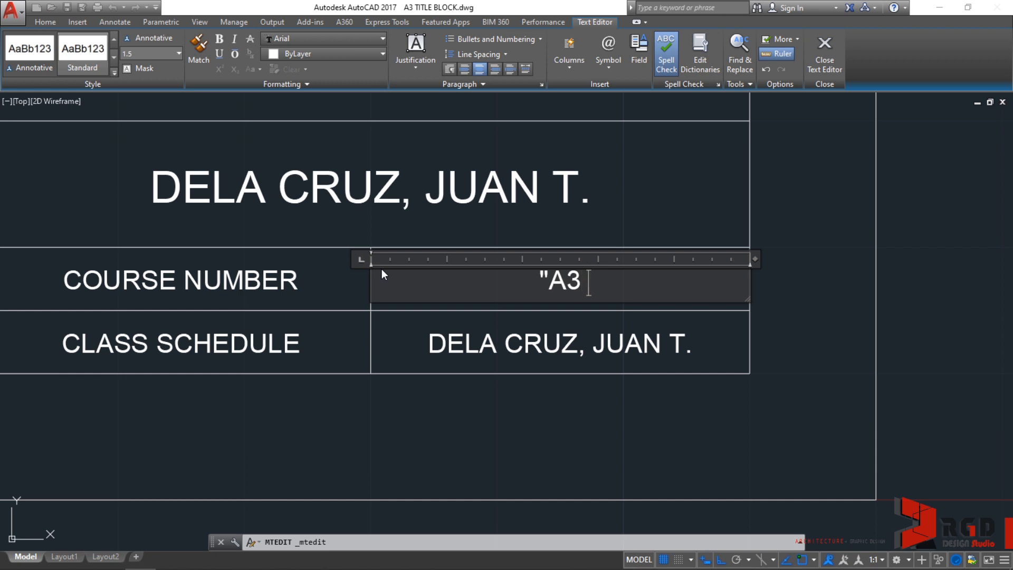
text(TITLE BL)
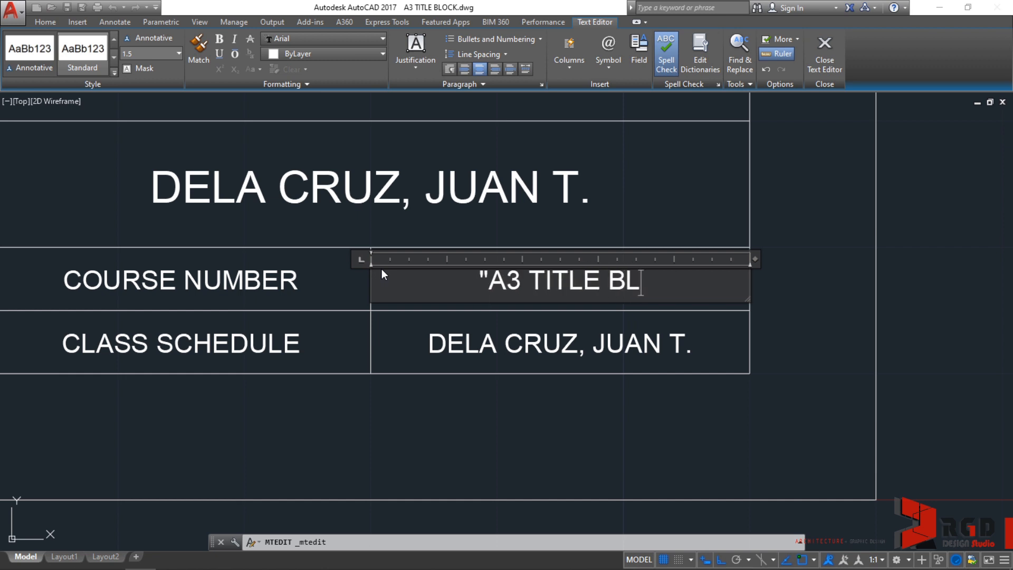
text(OCK")
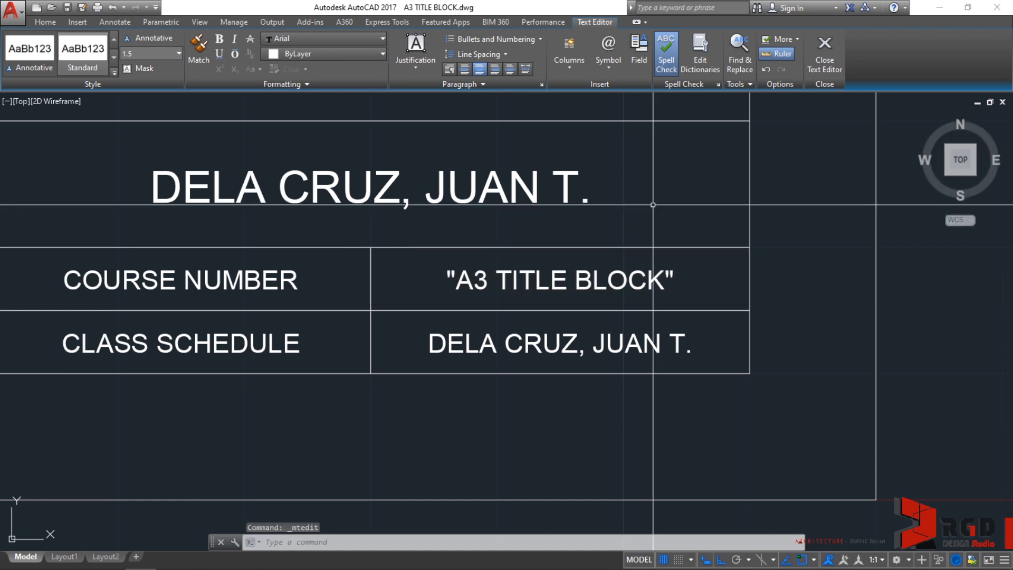
Replace the lower-right cell's name text with EX PR-01
double_click(559, 346)
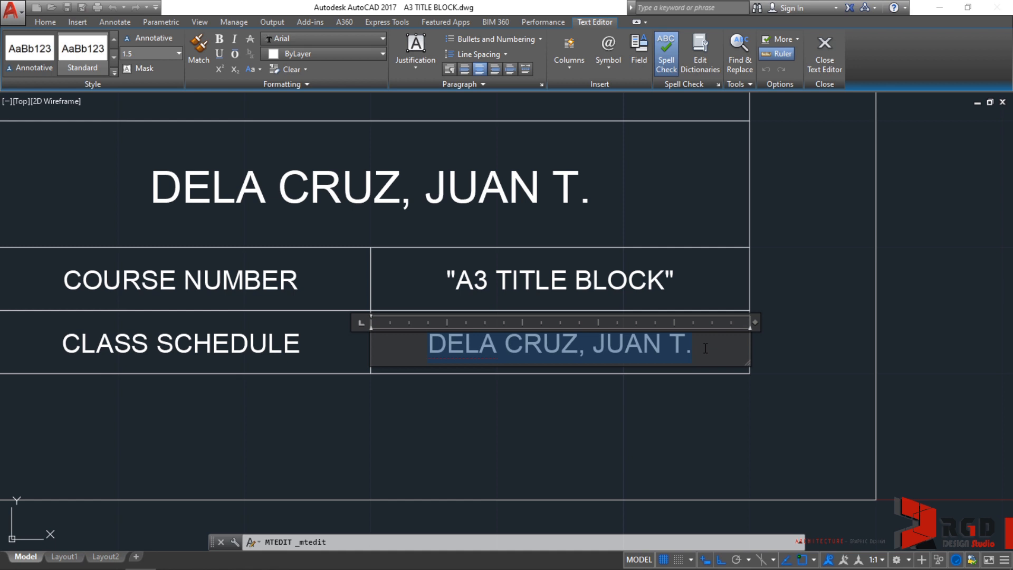
text(EX)
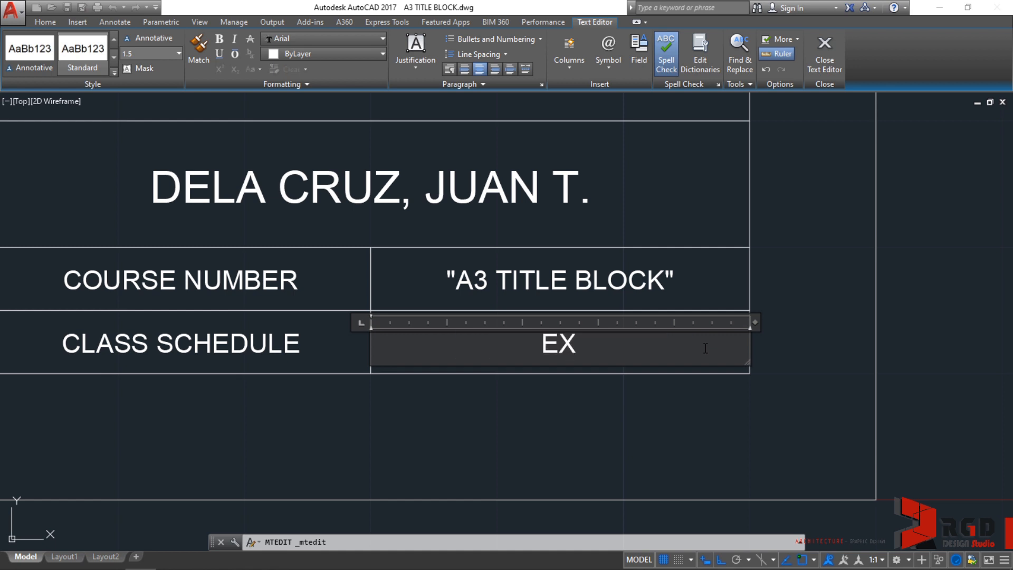
text(PR-01)
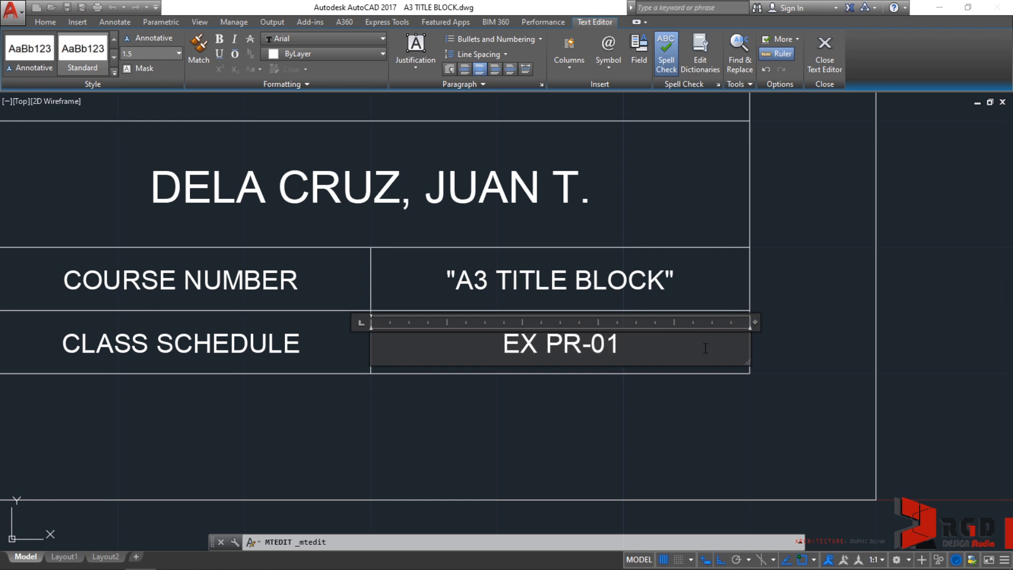